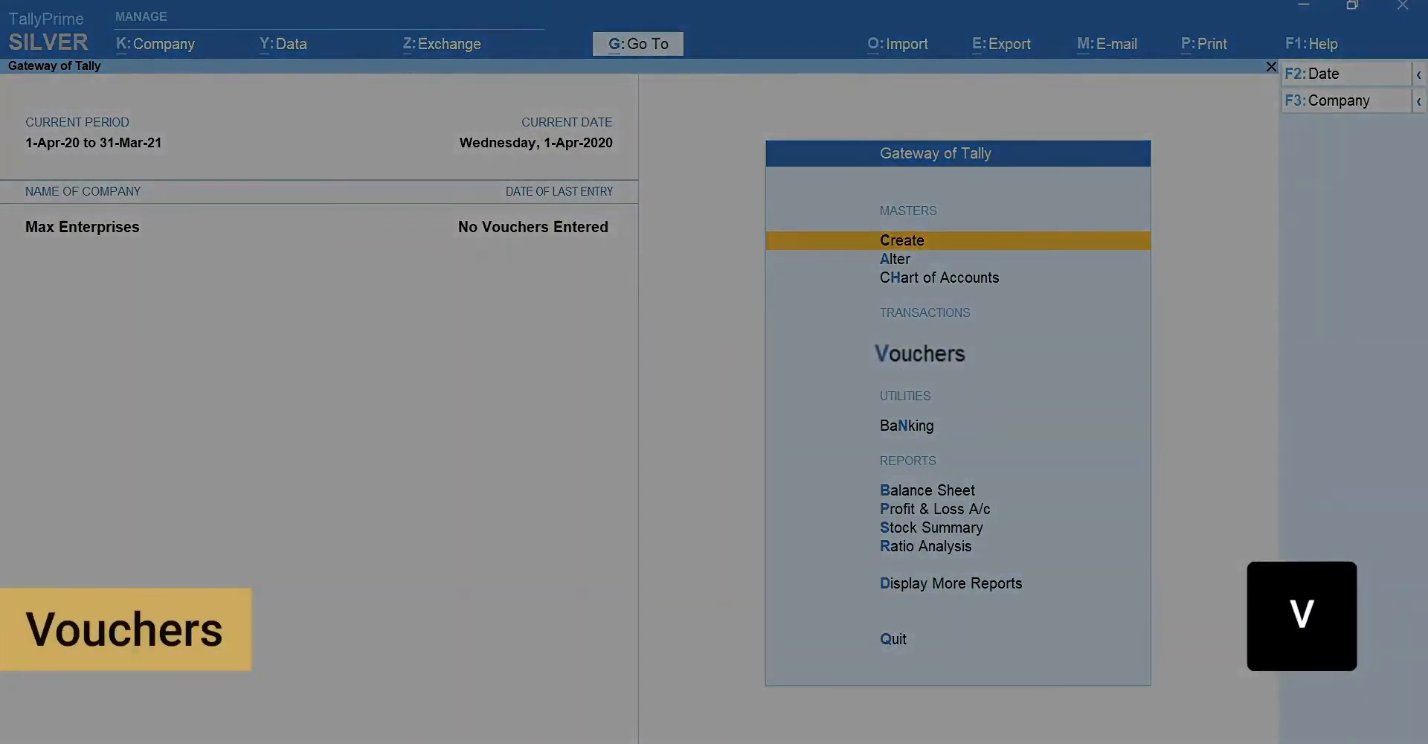
Enter Vouchers, search 'Deliv' in Change Voucher Type, then stay on the Payment voucher.
click(919, 352)
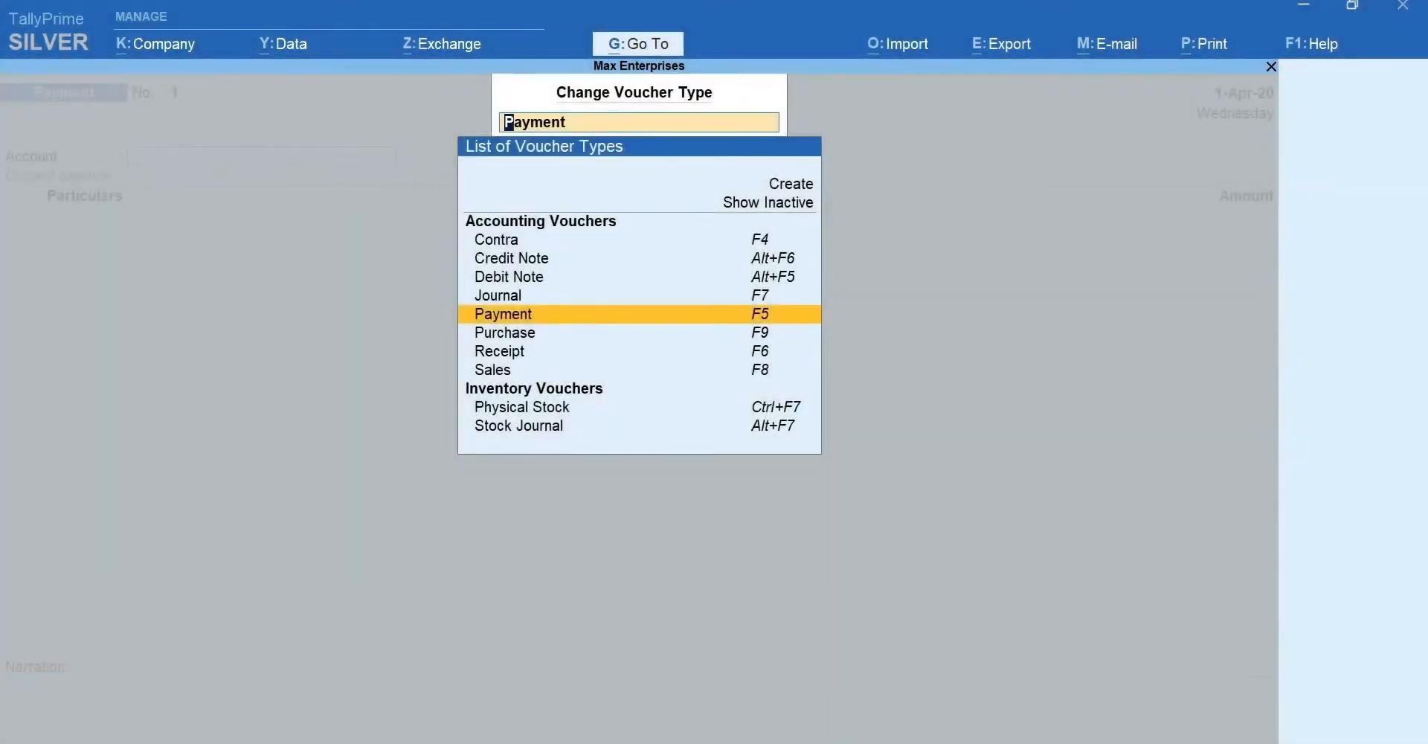
text(Deliv)
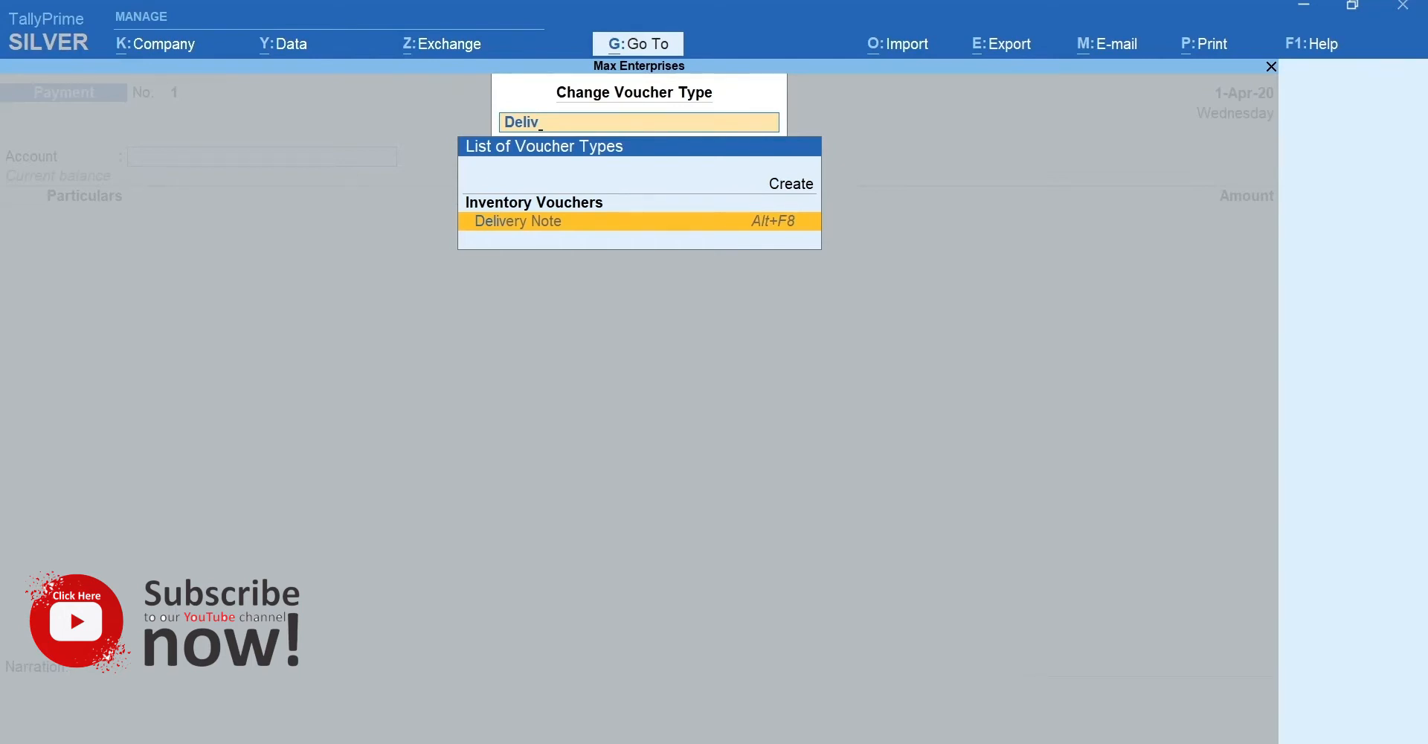
key(Escape)
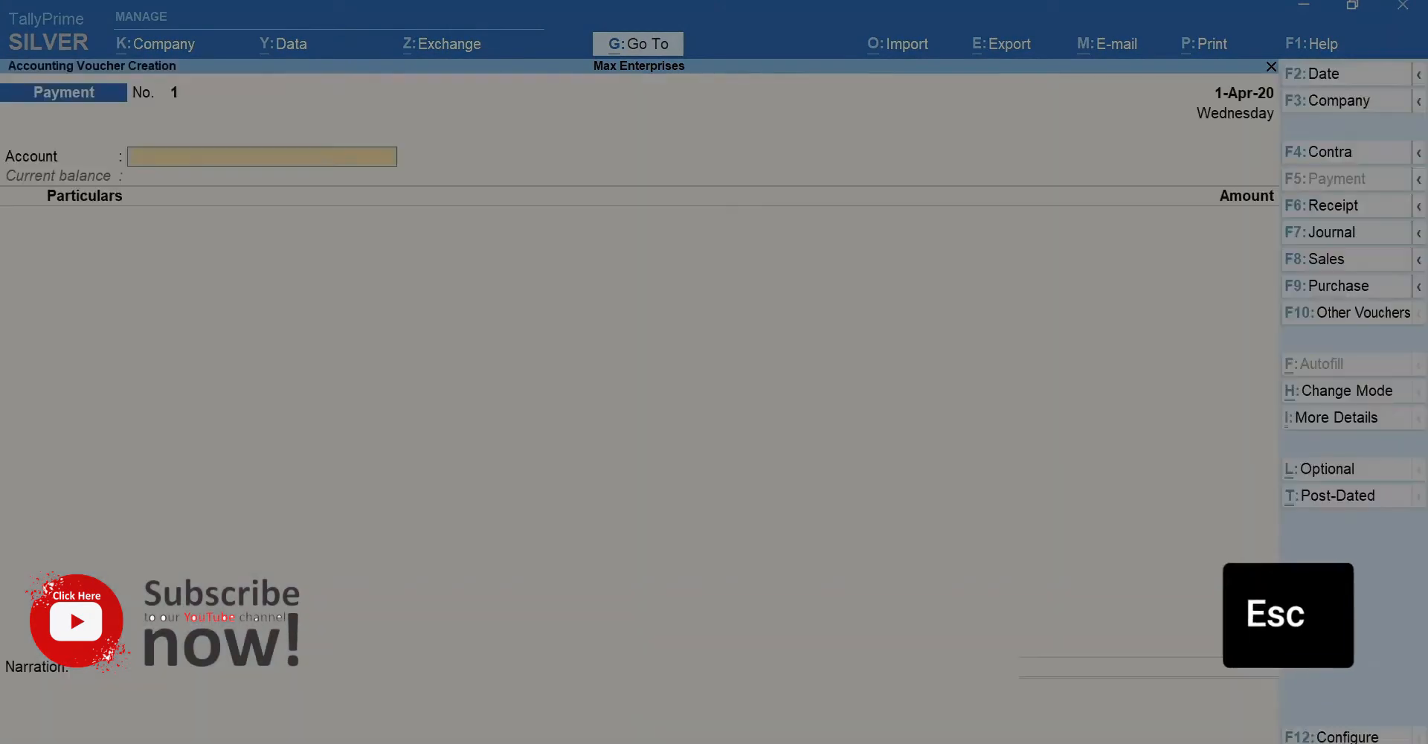
Switch to a Purchase voucher (F9) and check its entry mode via Ctrl+H.
key(f9)
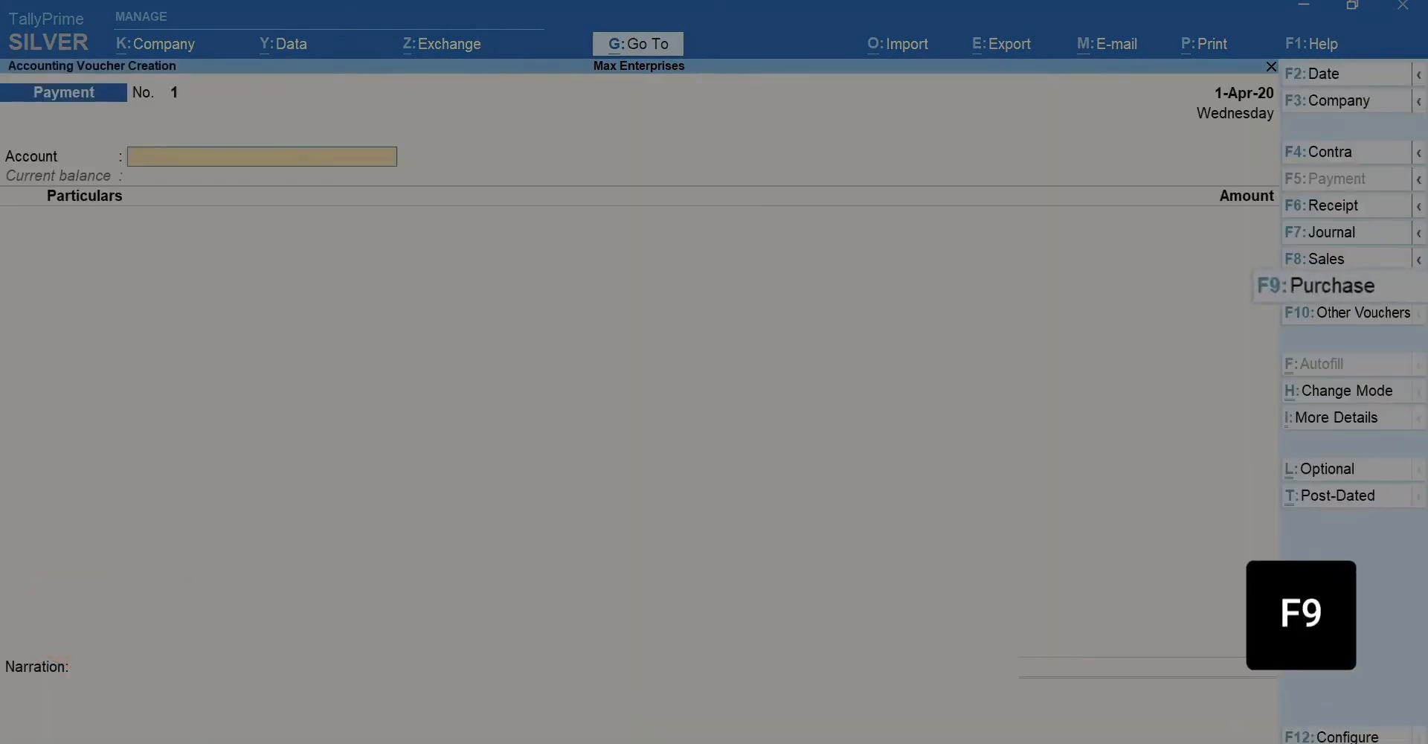
key(f9)
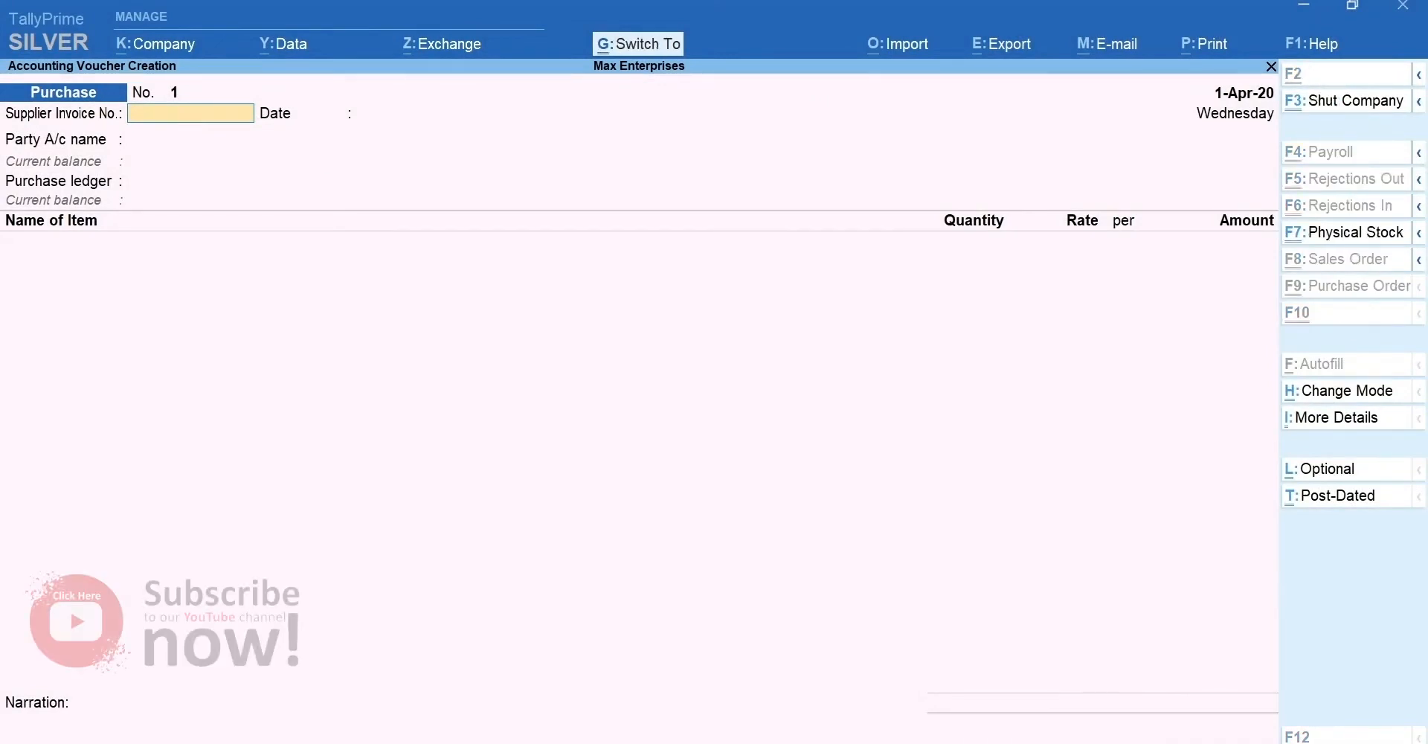
key(ctrl)
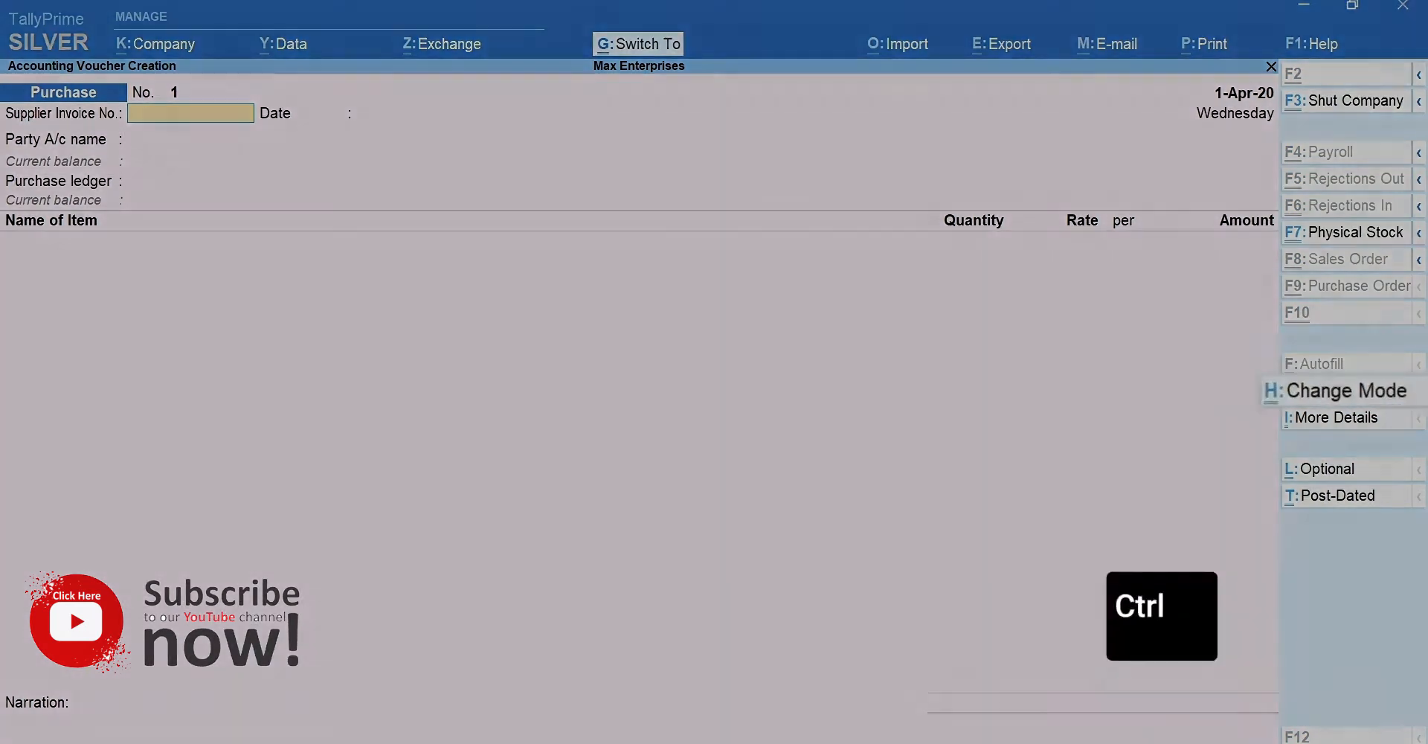
key(ctrl+h)
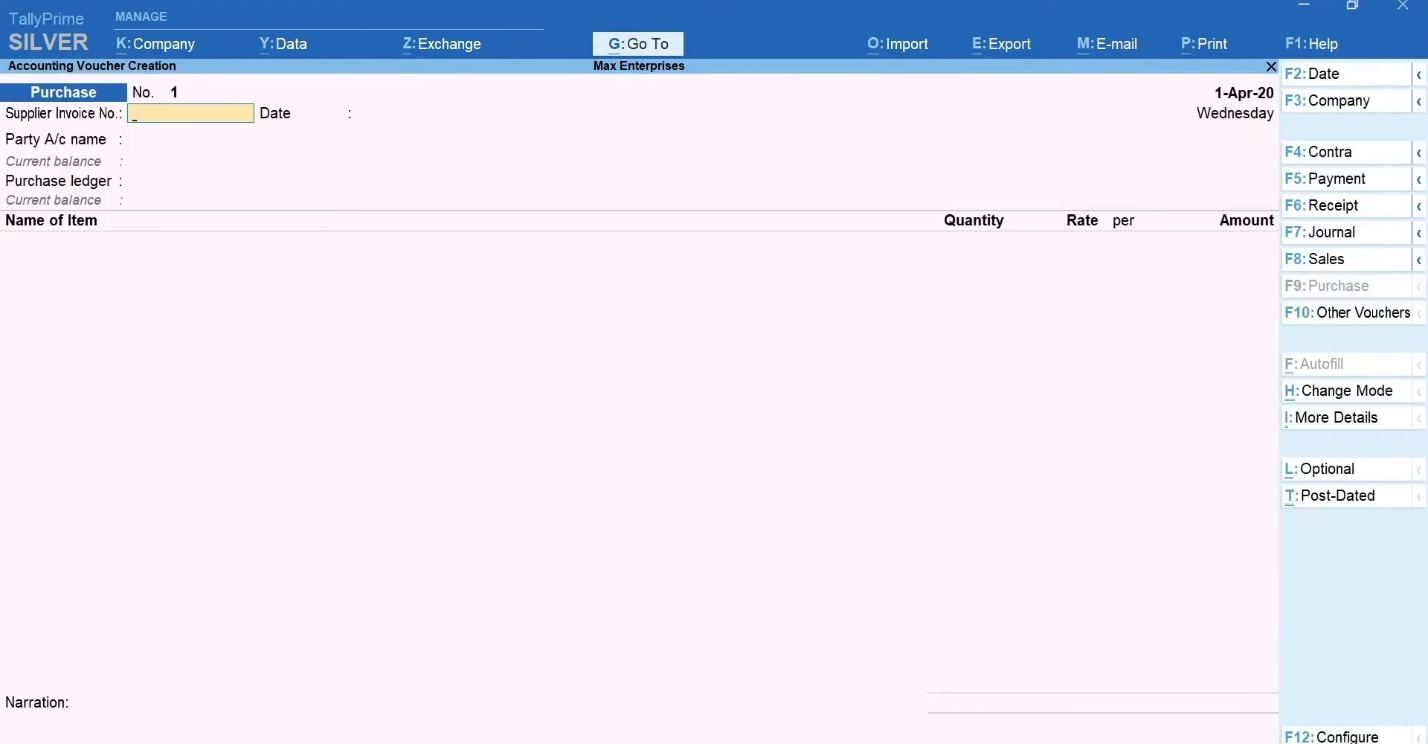
Set the voucher date to 4-Apr-20 for supplier invoice AE/0027.
key(f2)
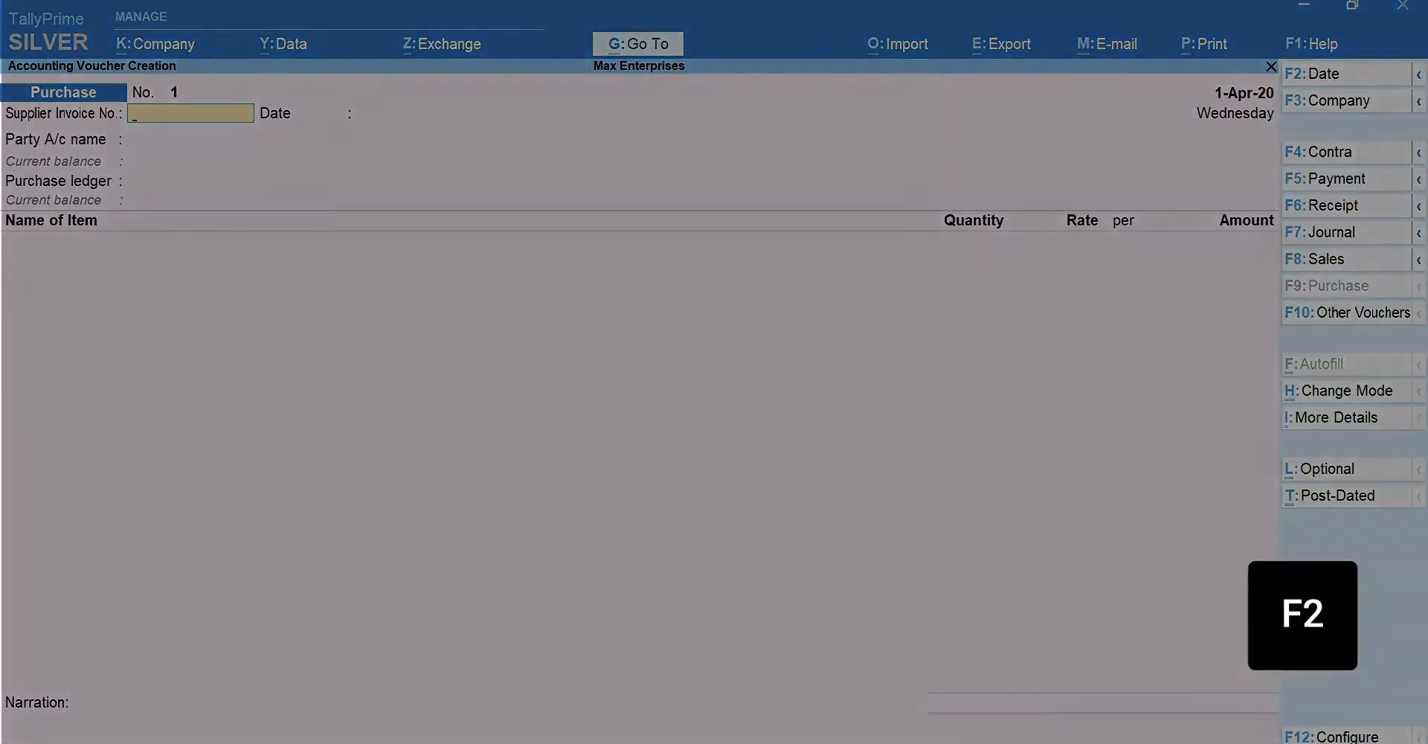
key(f2)
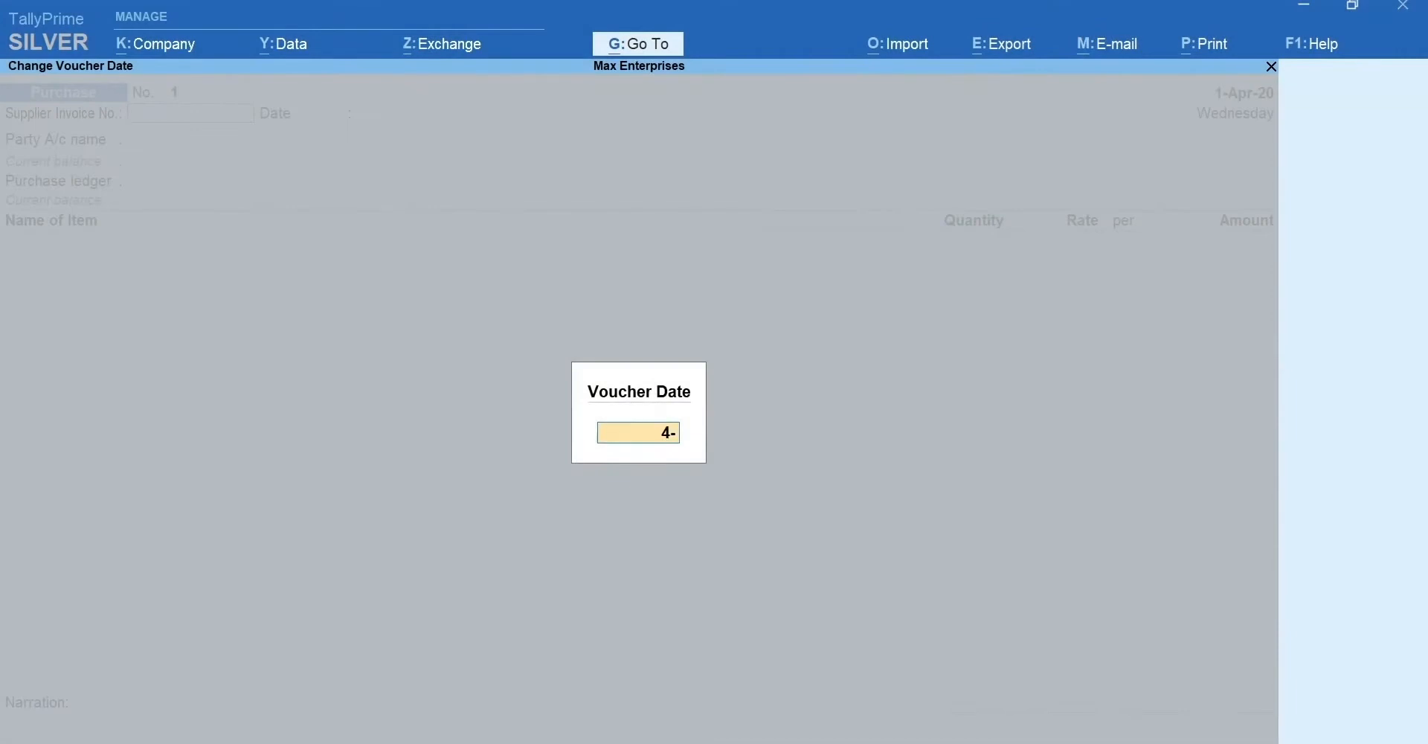
key(Enter)
text(AE/0027)
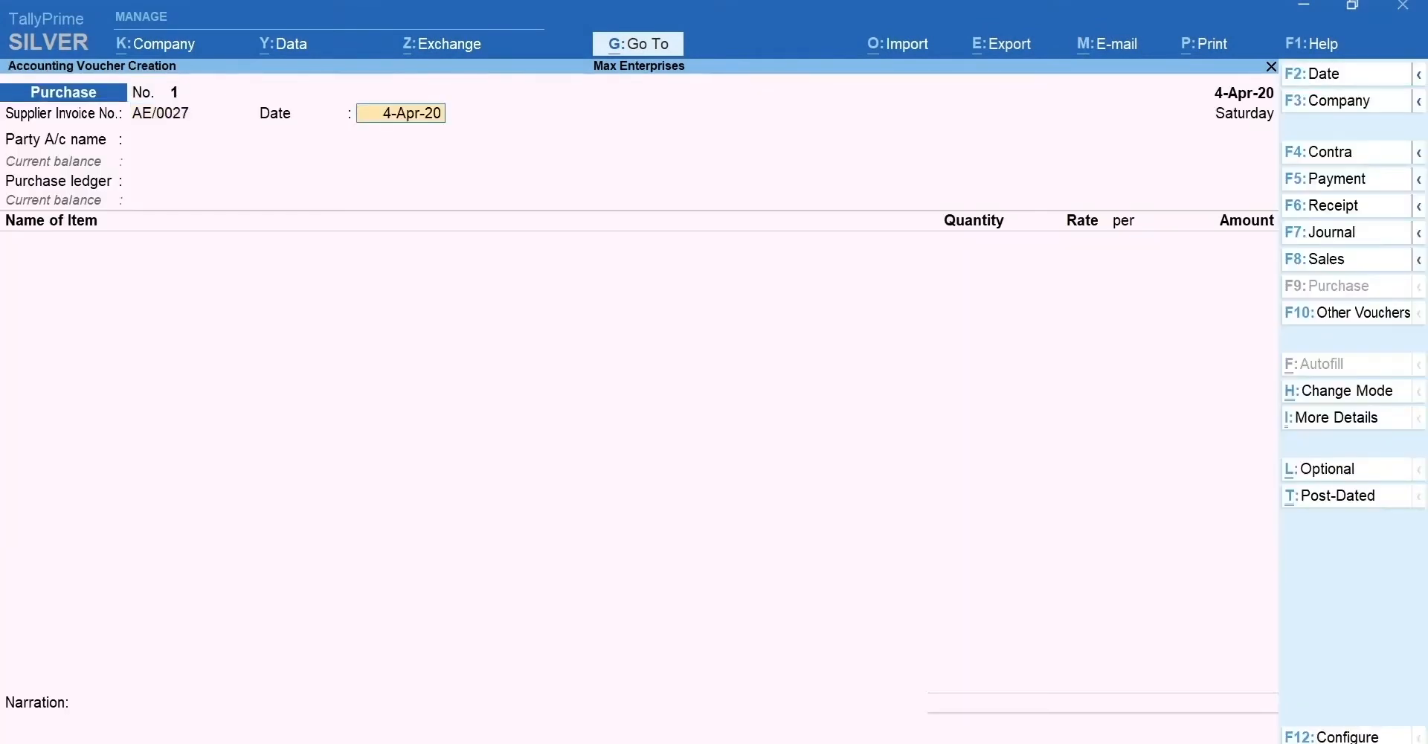
Set supplier invoice date 2-Apr-20 and party A-One Electronics, accepting receipt and party details.
click(262, 140)
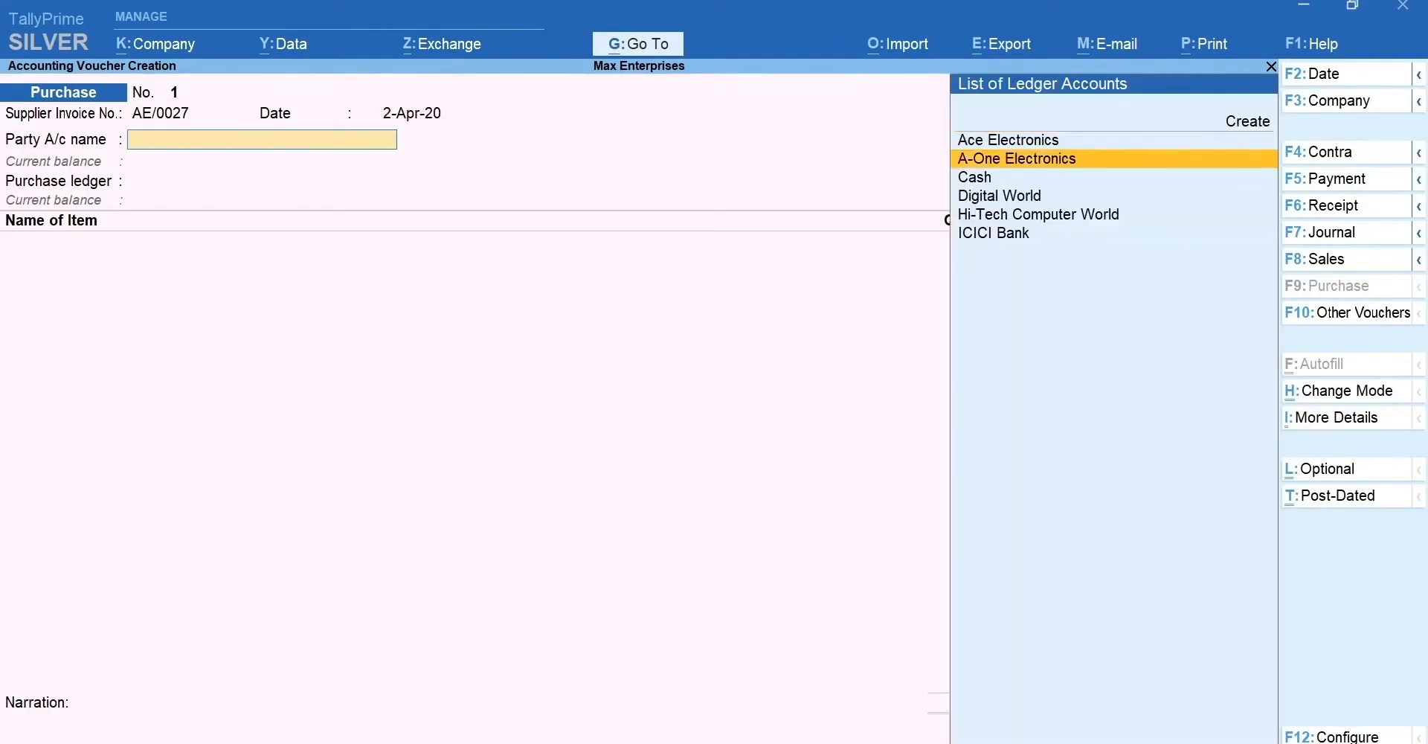
click(1014, 157)
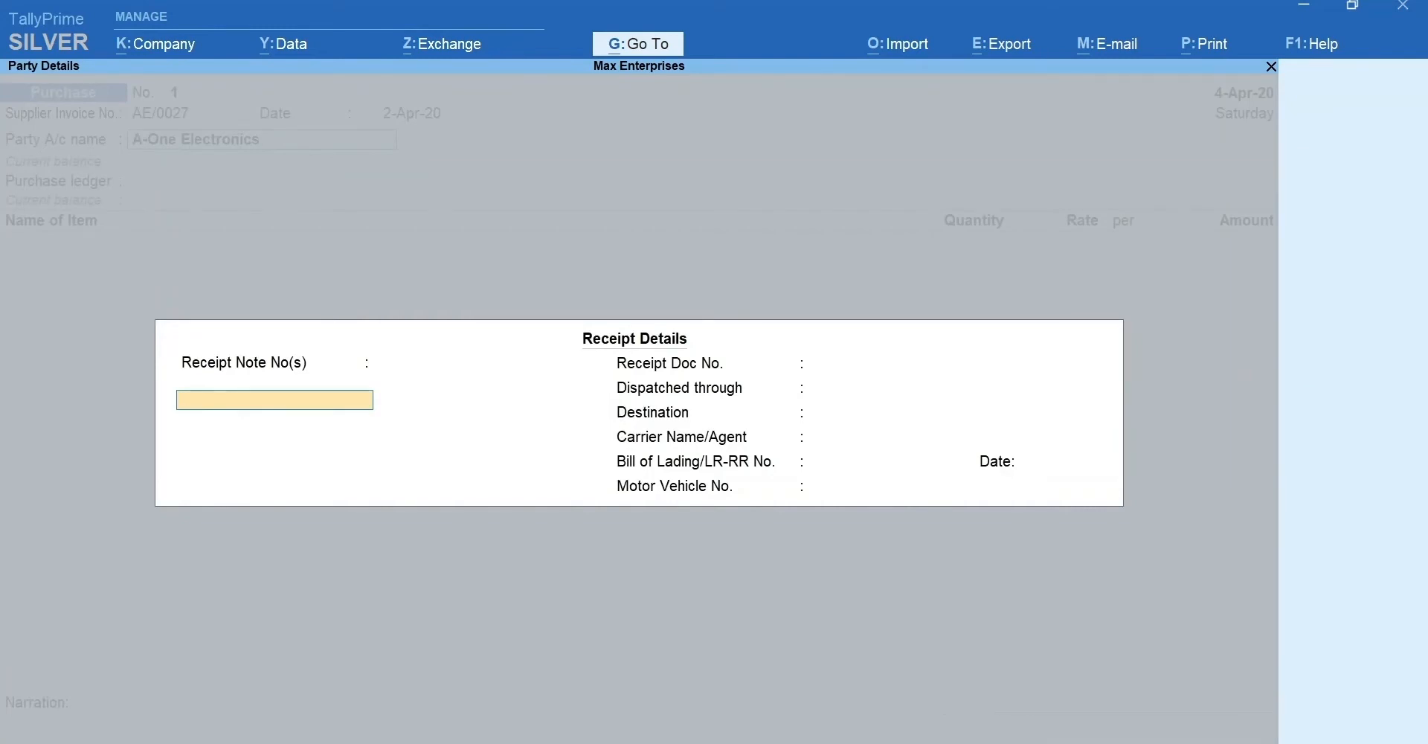
key(ctrl+a)
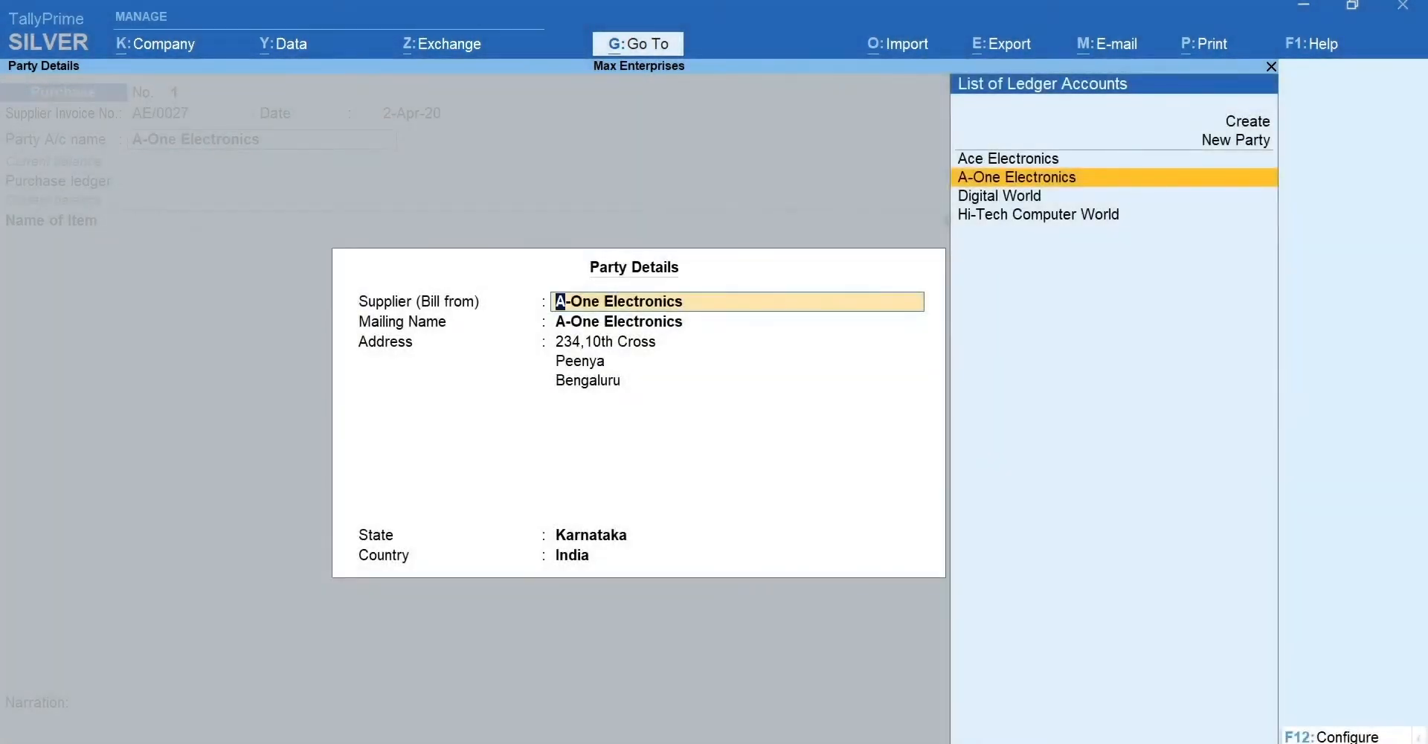
key(ctrl+a)
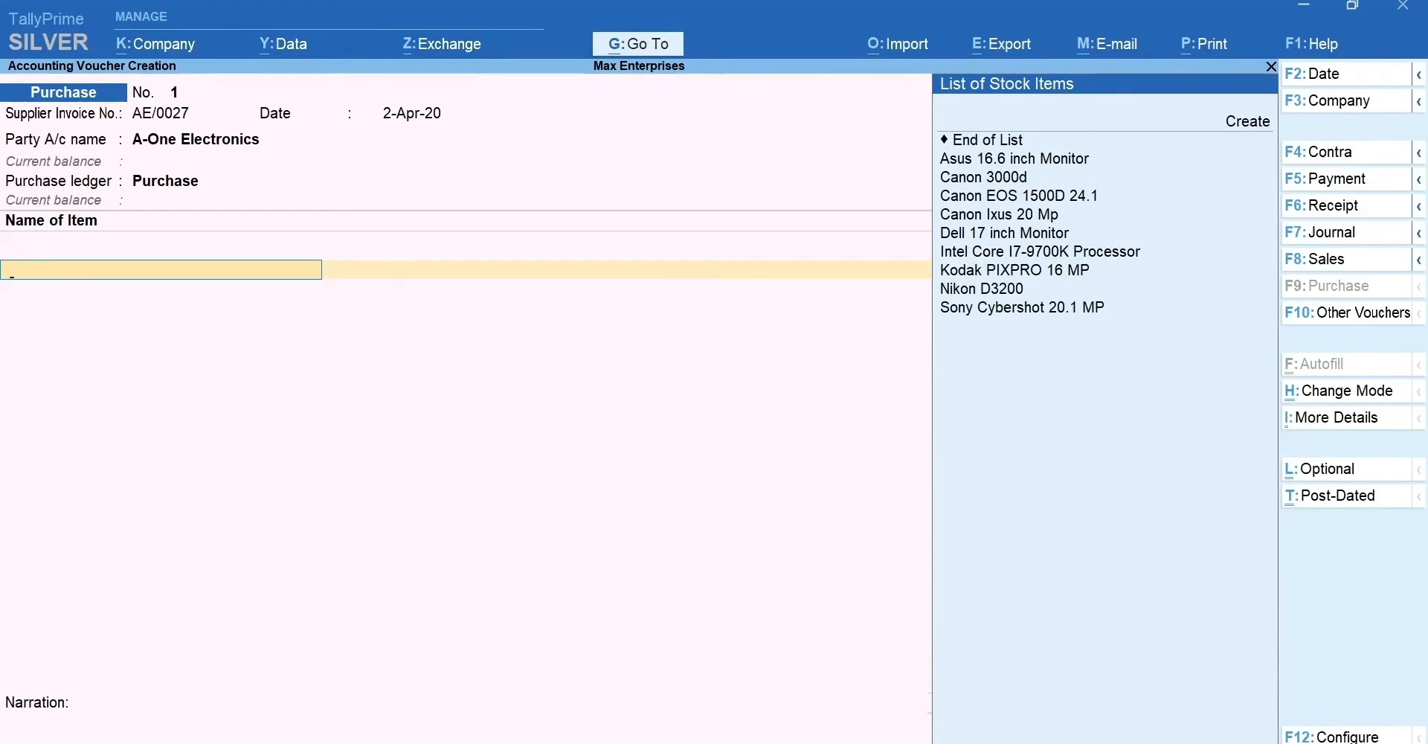
Add a Dell 17 inch Monitor line of 10 Nos at 7,900, totalling 79,000.
click(1004, 233)
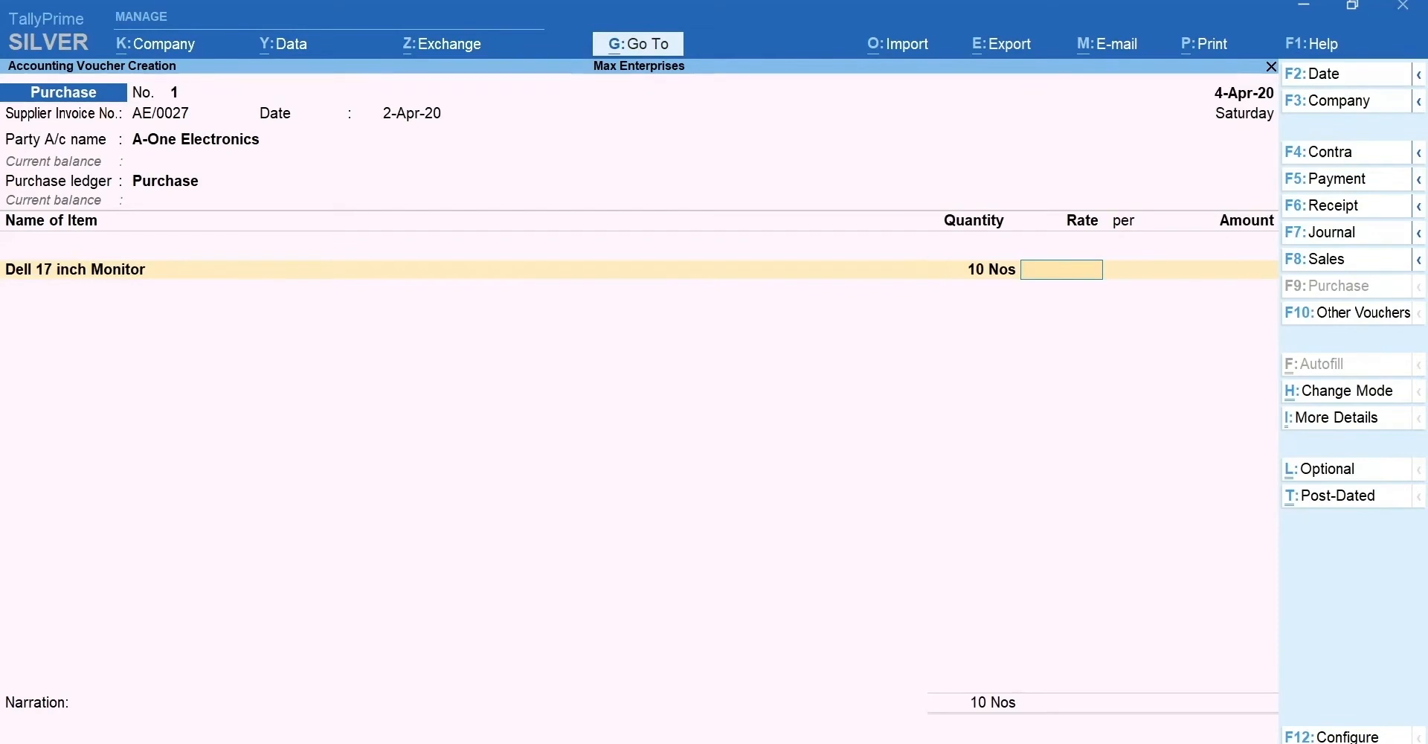
text(7900)
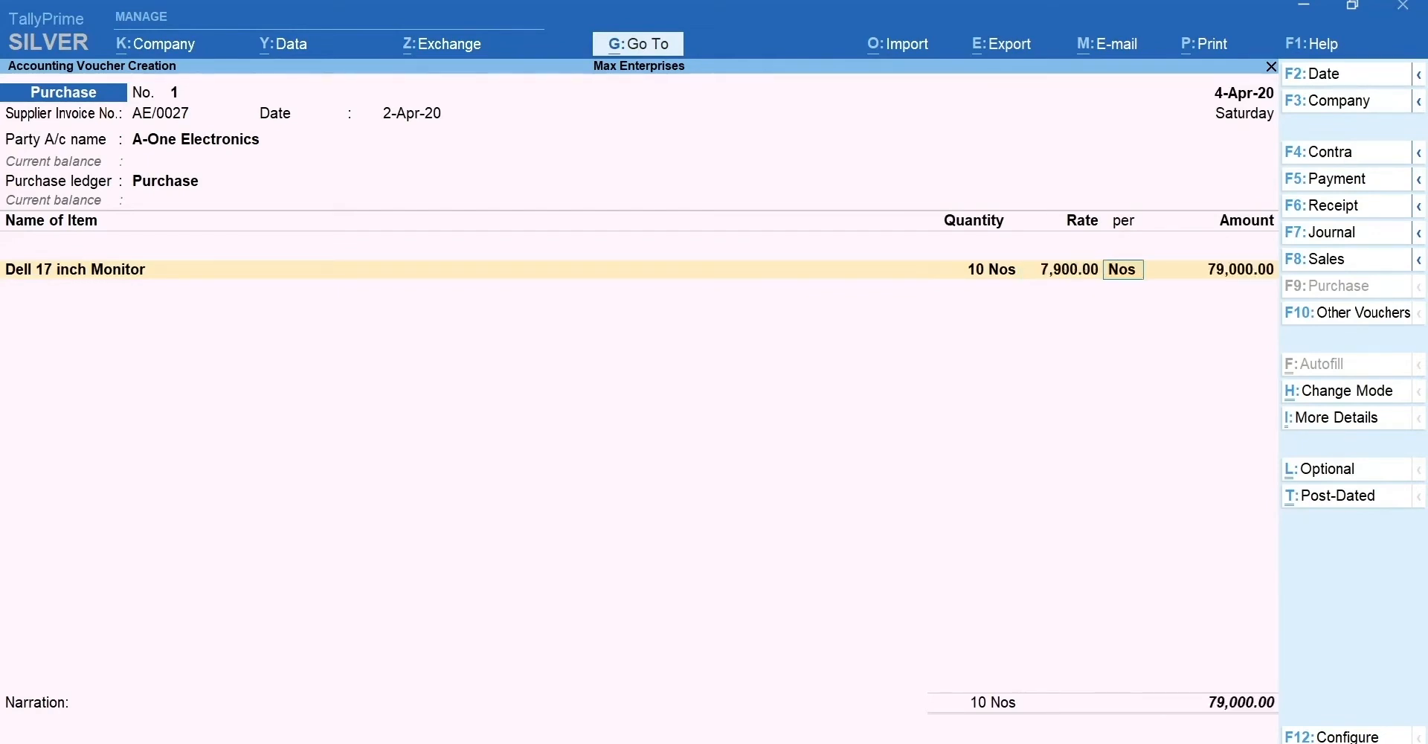
key(enter)
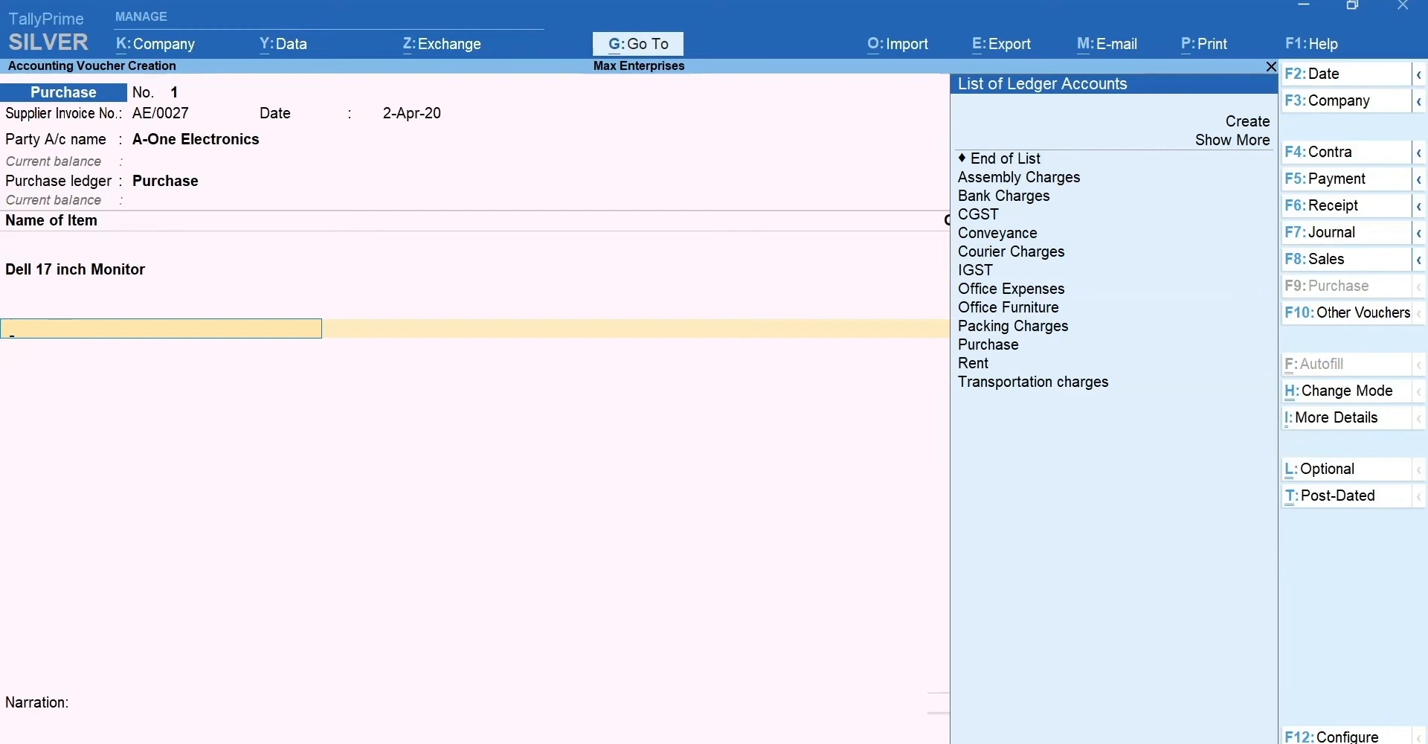
Add Transportation charges of 850, leave narration blank and save purchase voucher 1 at 79,850.
text(t)
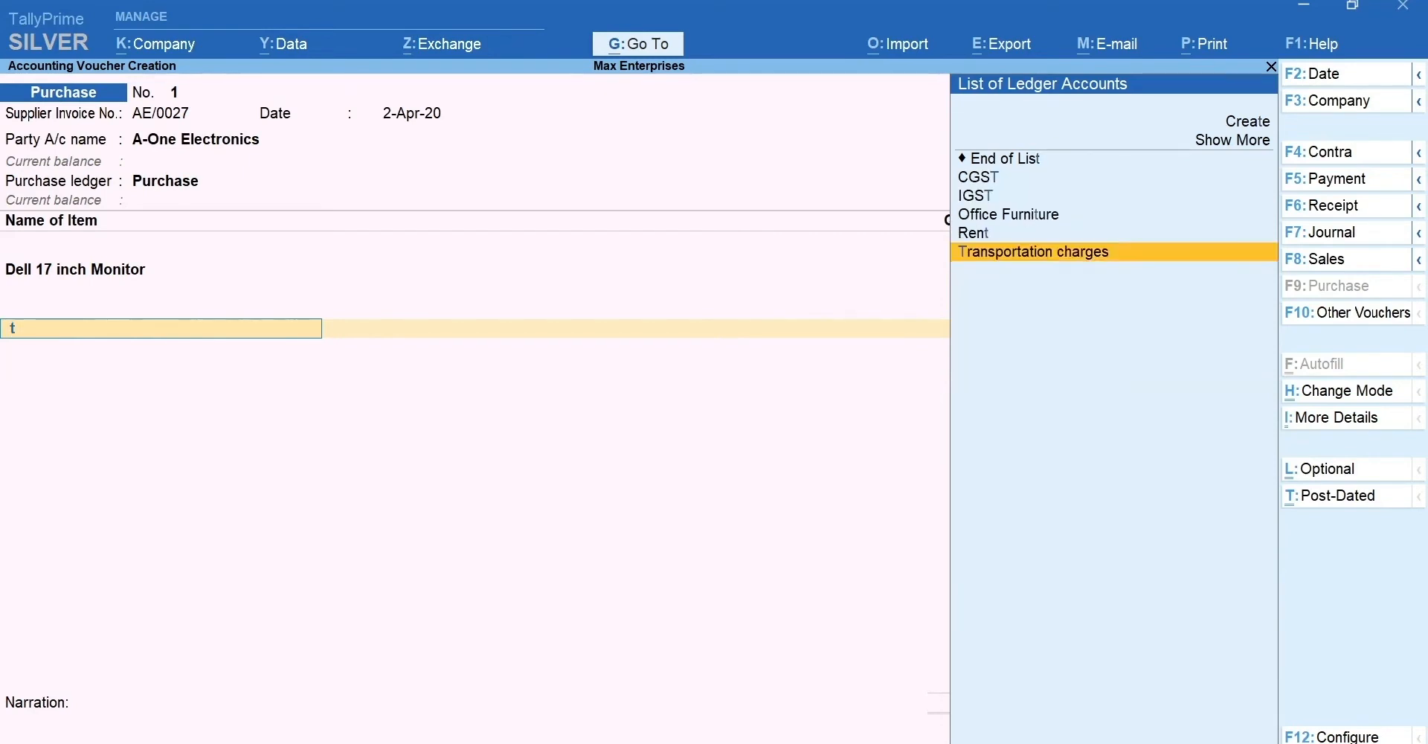
click(1032, 253)
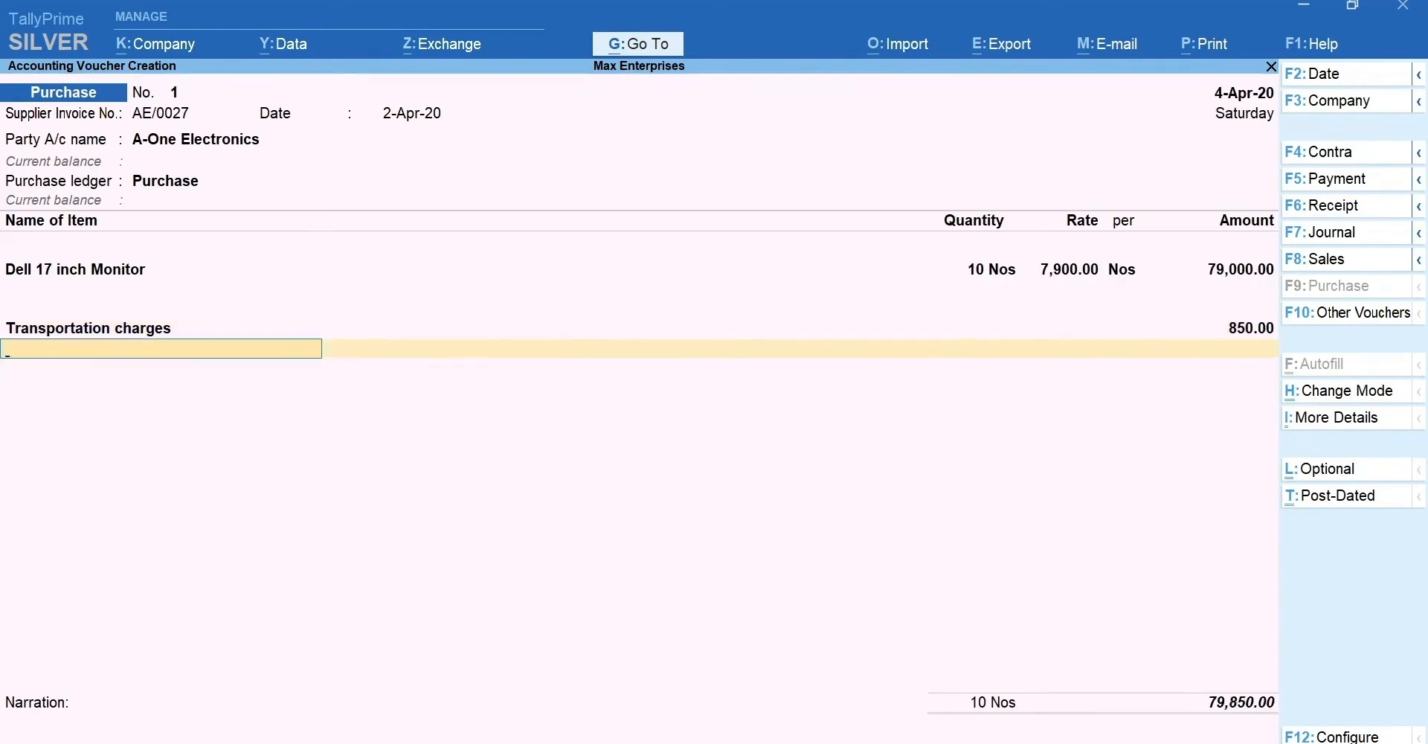
key(Enter)
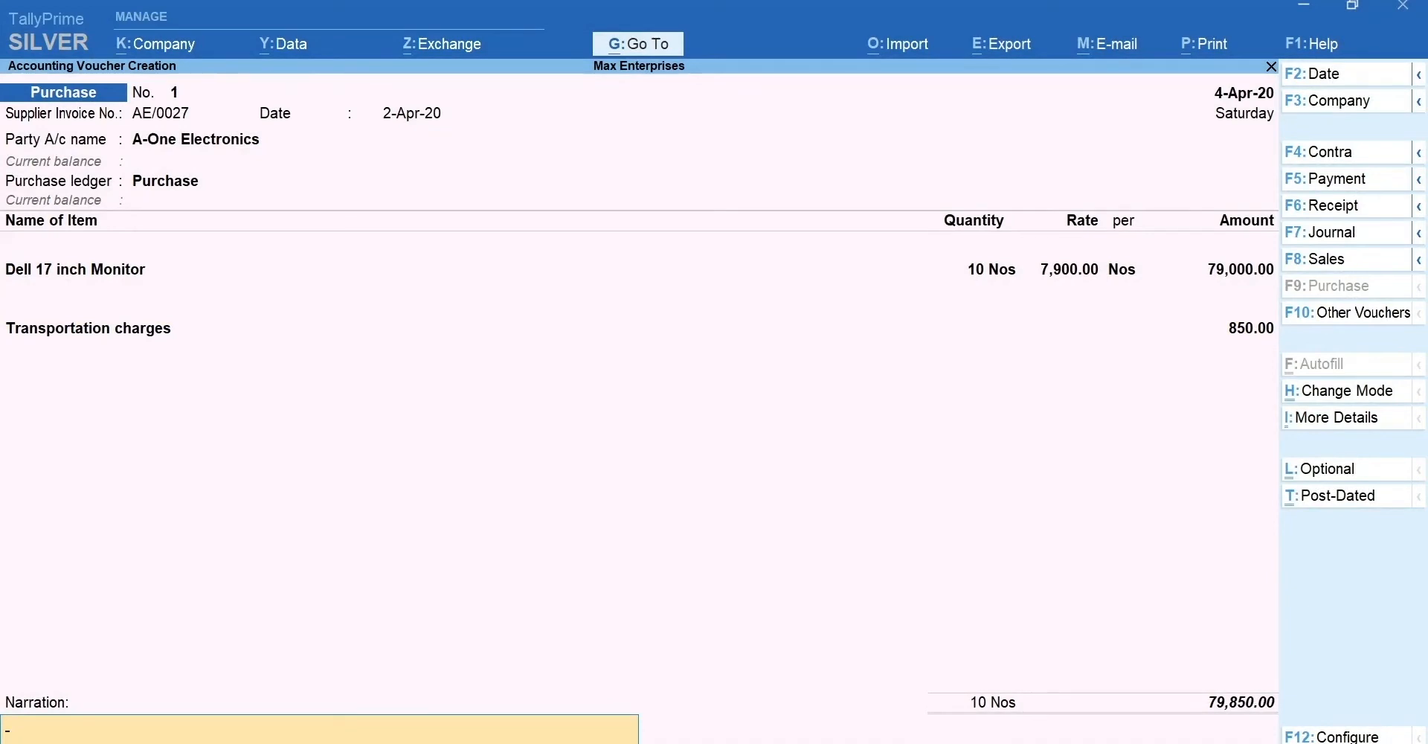
key(enter)
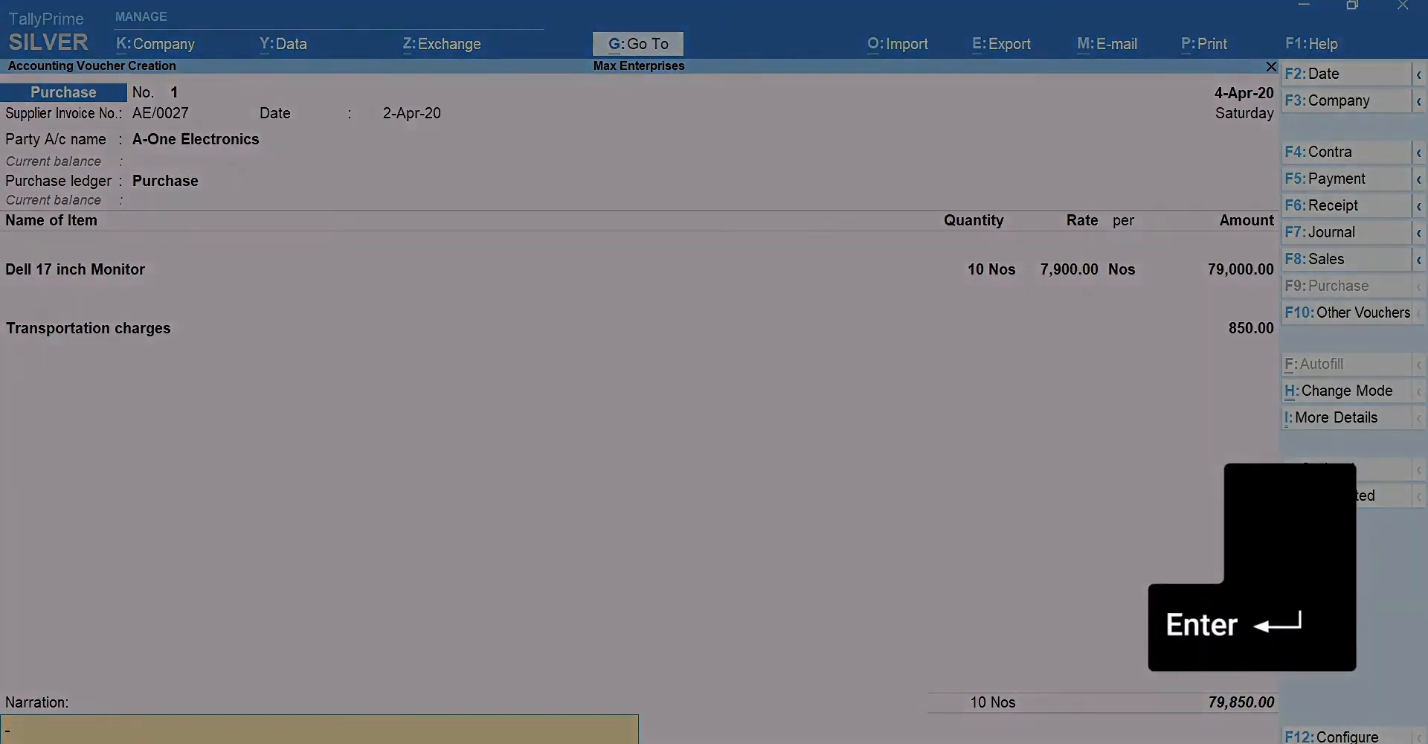
key(enter)
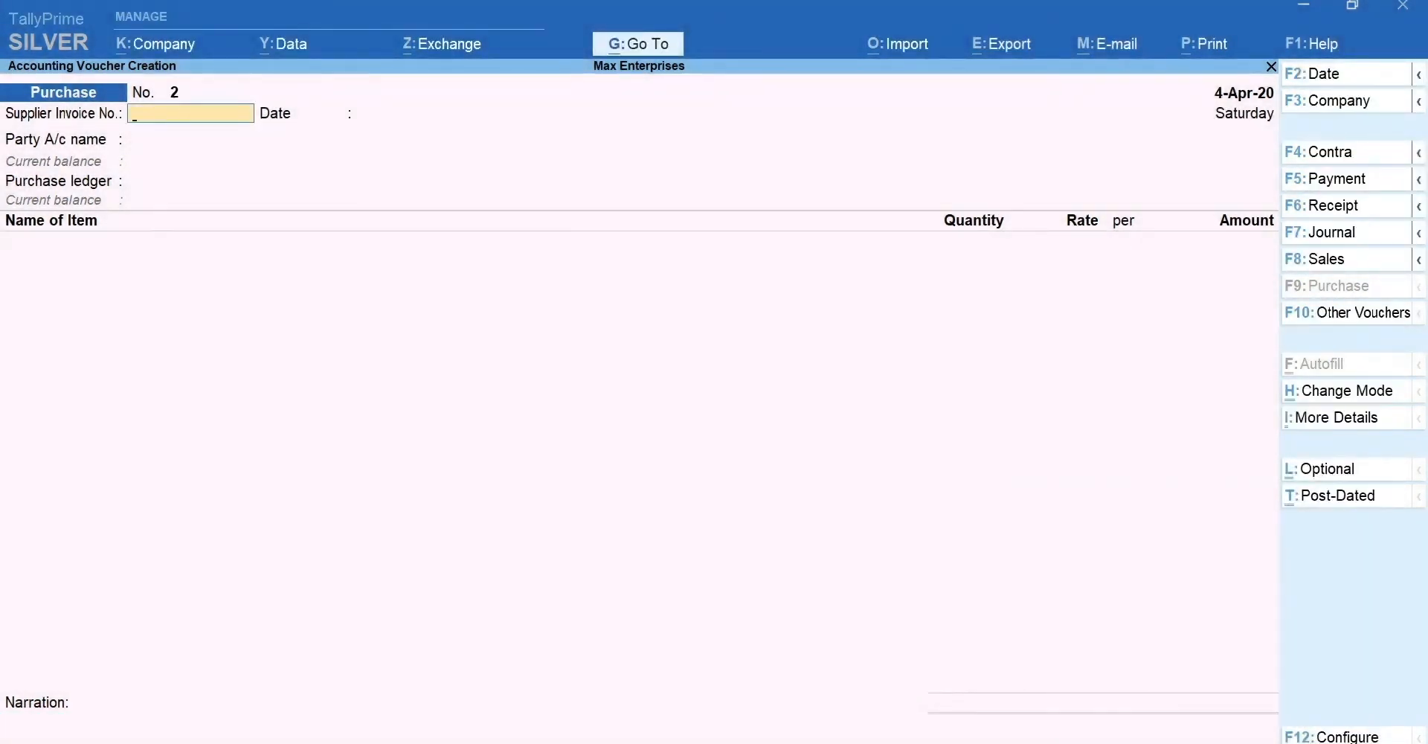
Start a Sales voucher (F8) with party Ace Electronics, accepting dispatch and buyer details.
key(f8)
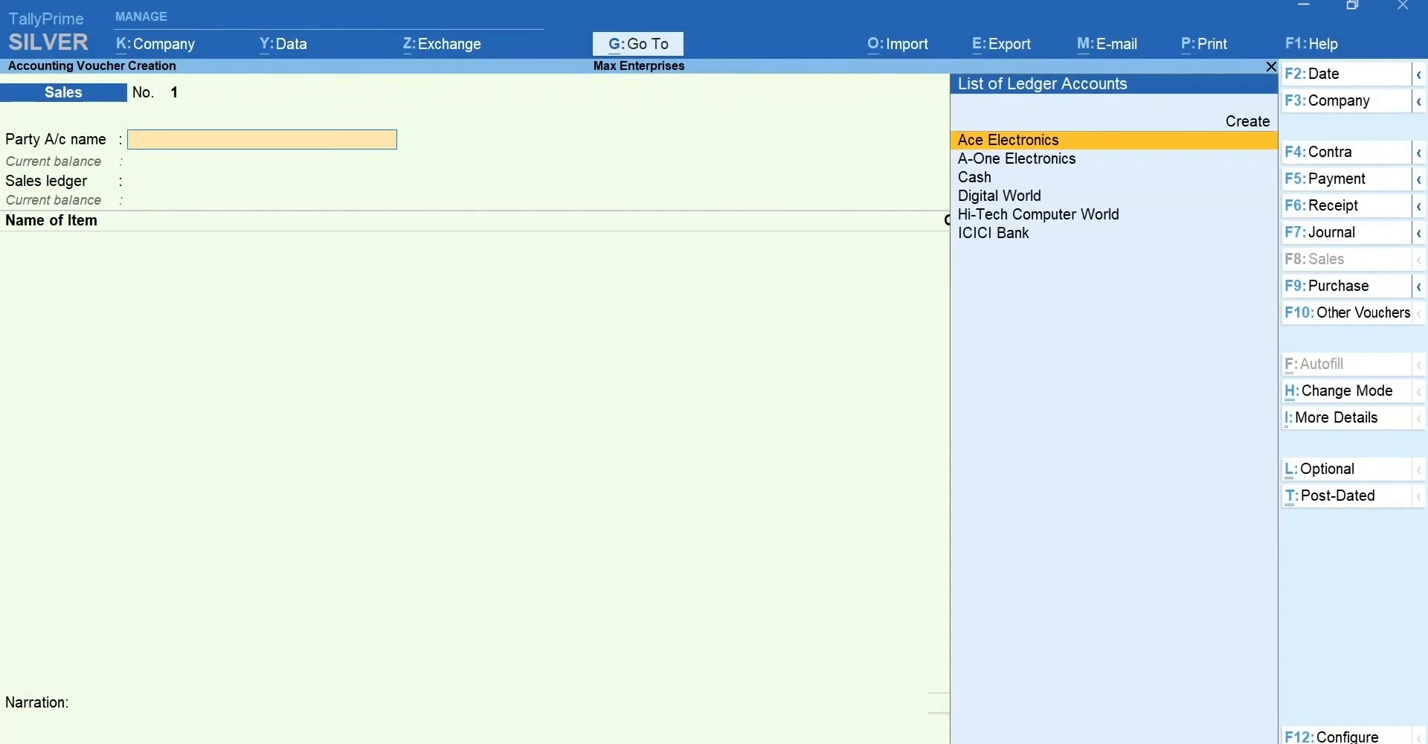
click(1007, 140)
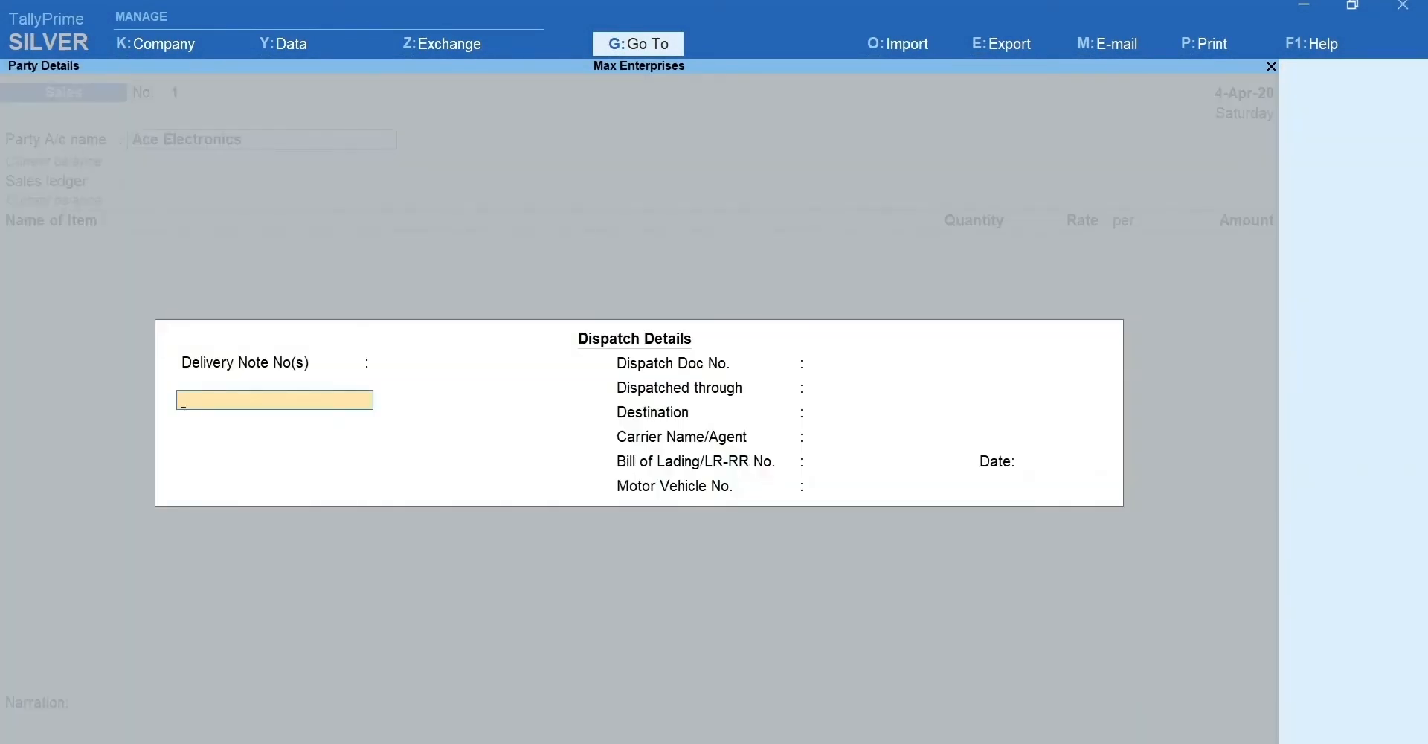
key(ctrl+a)
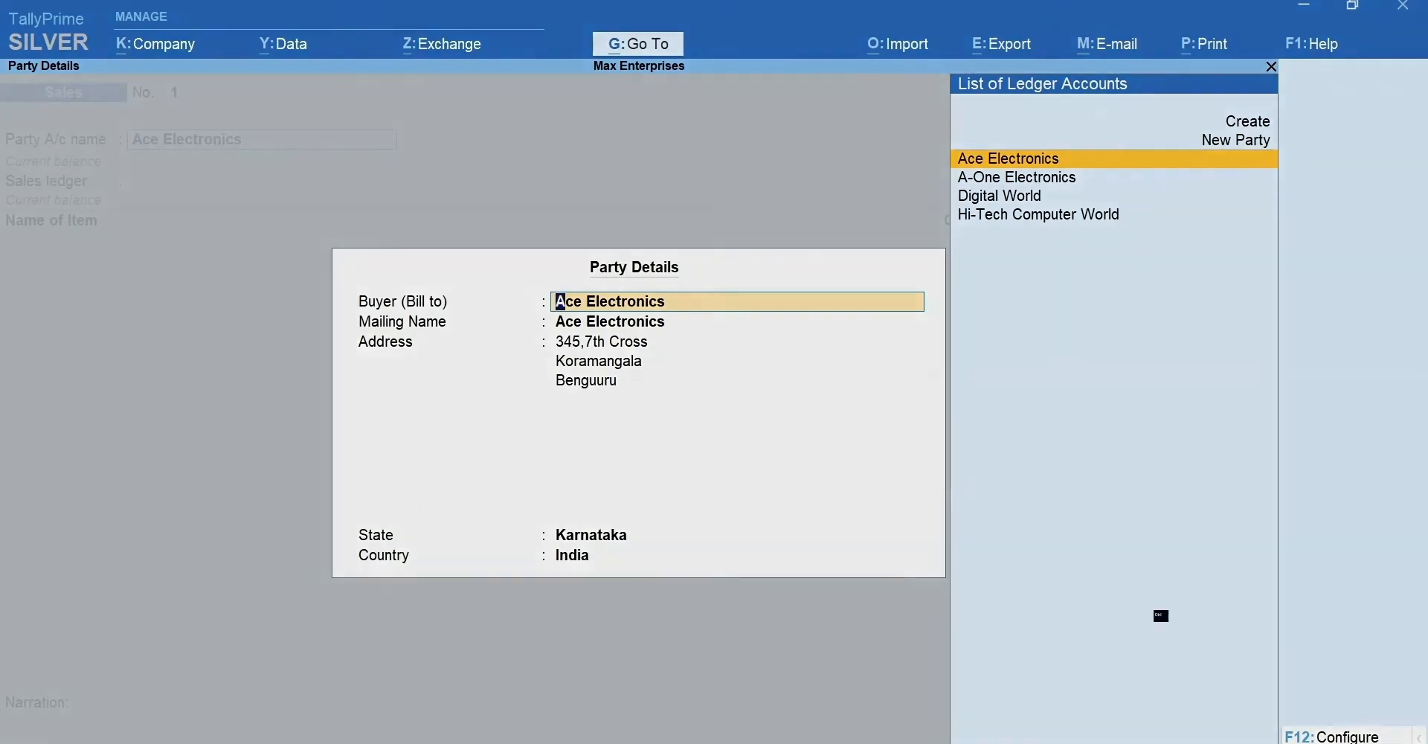
key(ctrl+a)
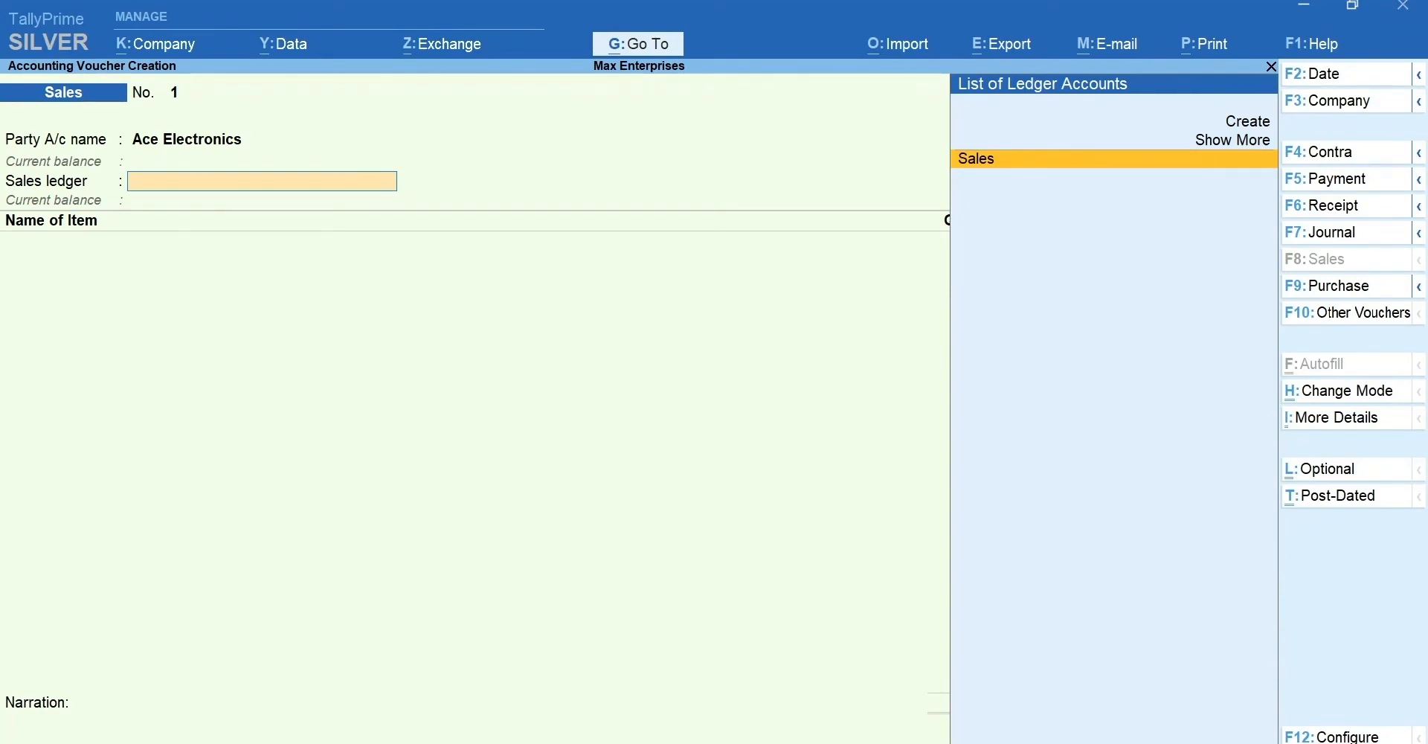
Review the F12 configuration and Ctrl+I More Details without changes before choosing the Sales ledger.
key(f12)
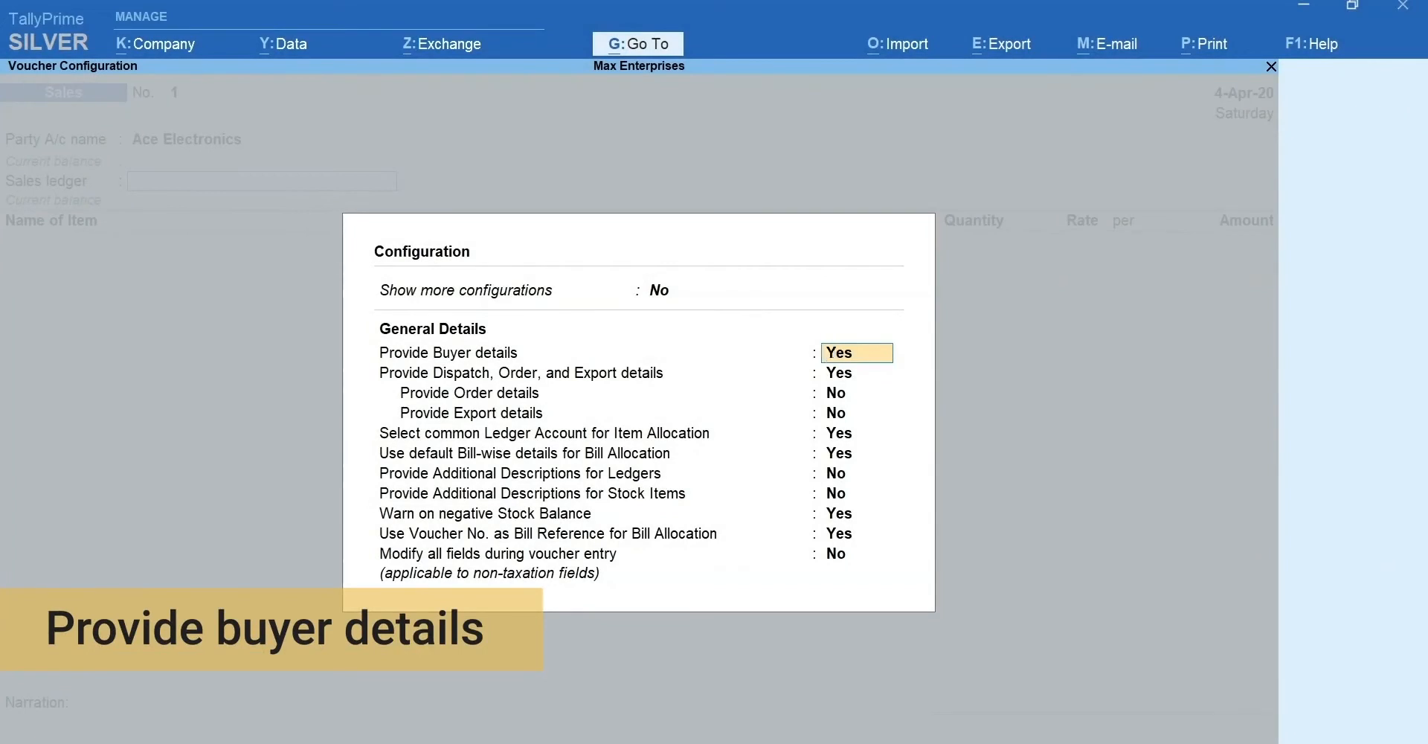
key(Enter)
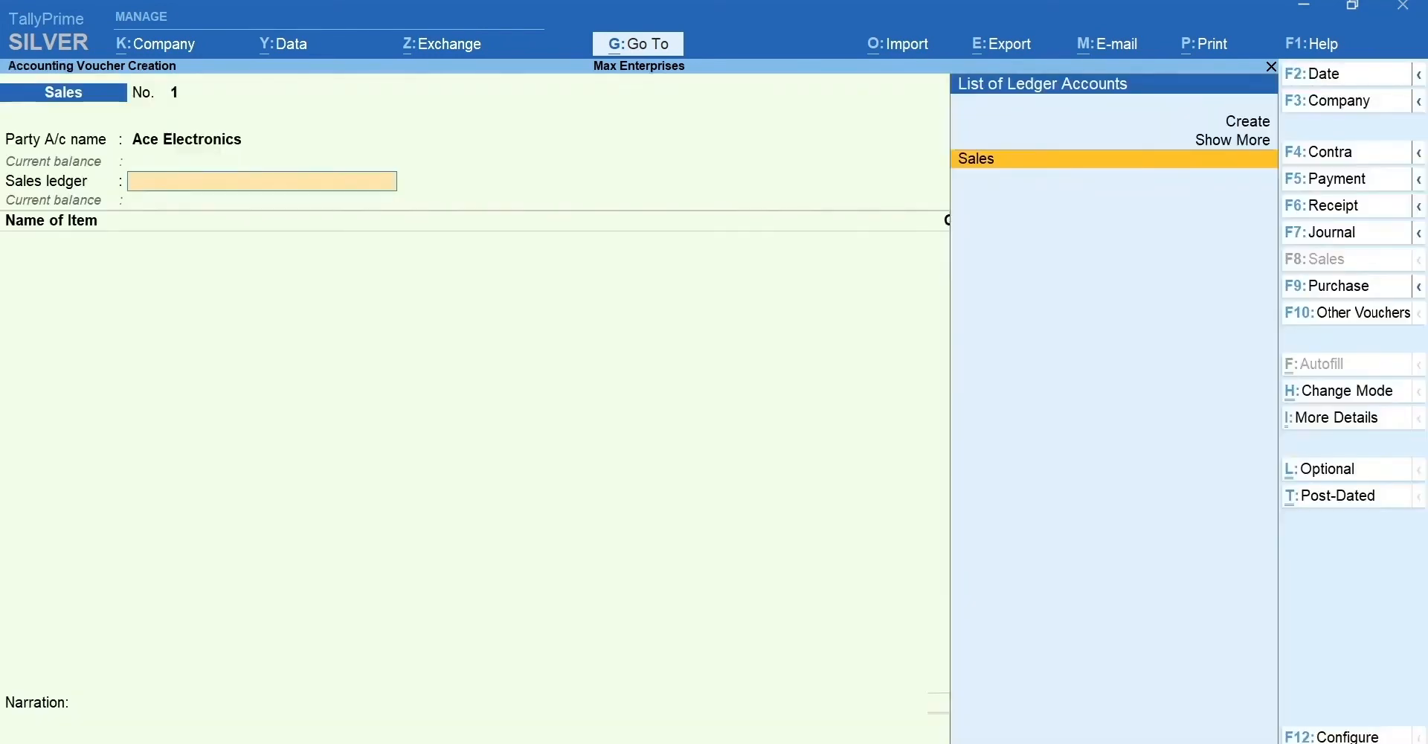
key(ctrl+i)
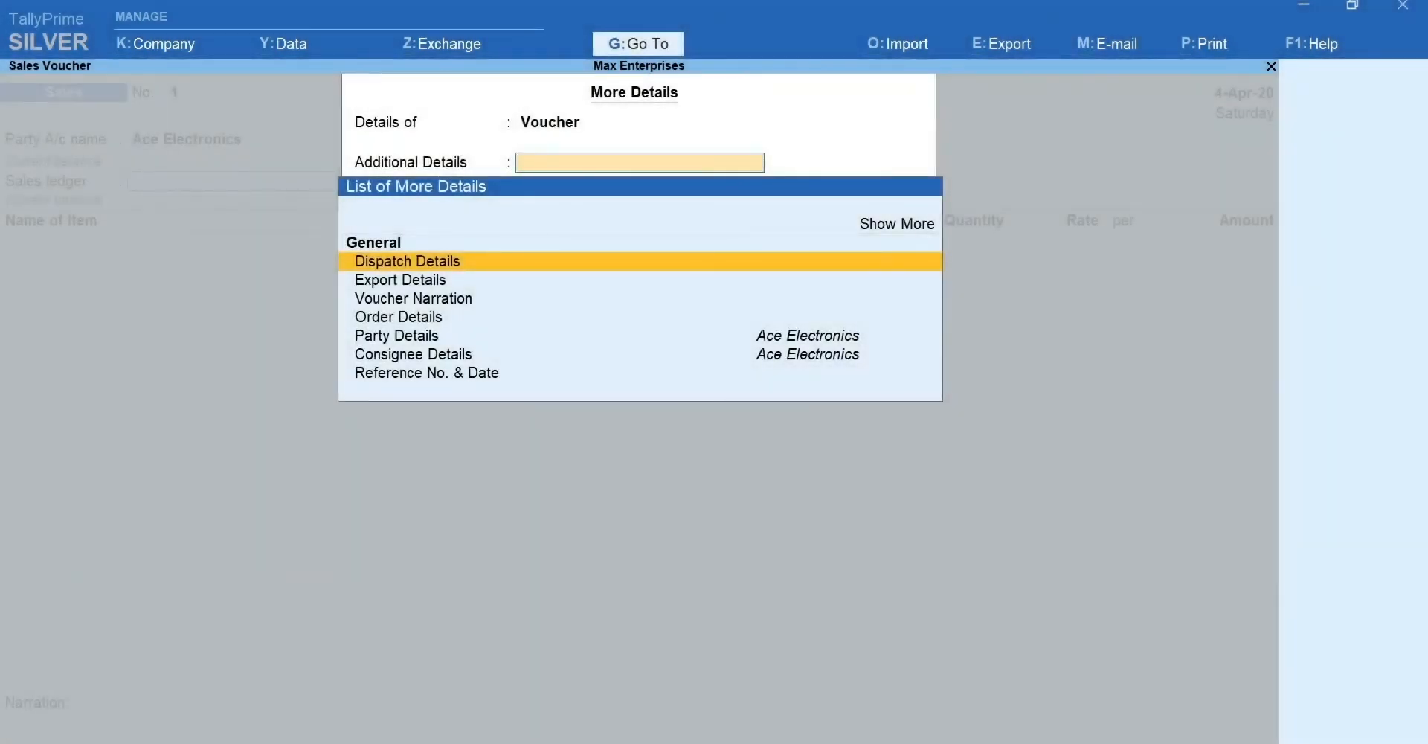
key(Escape)
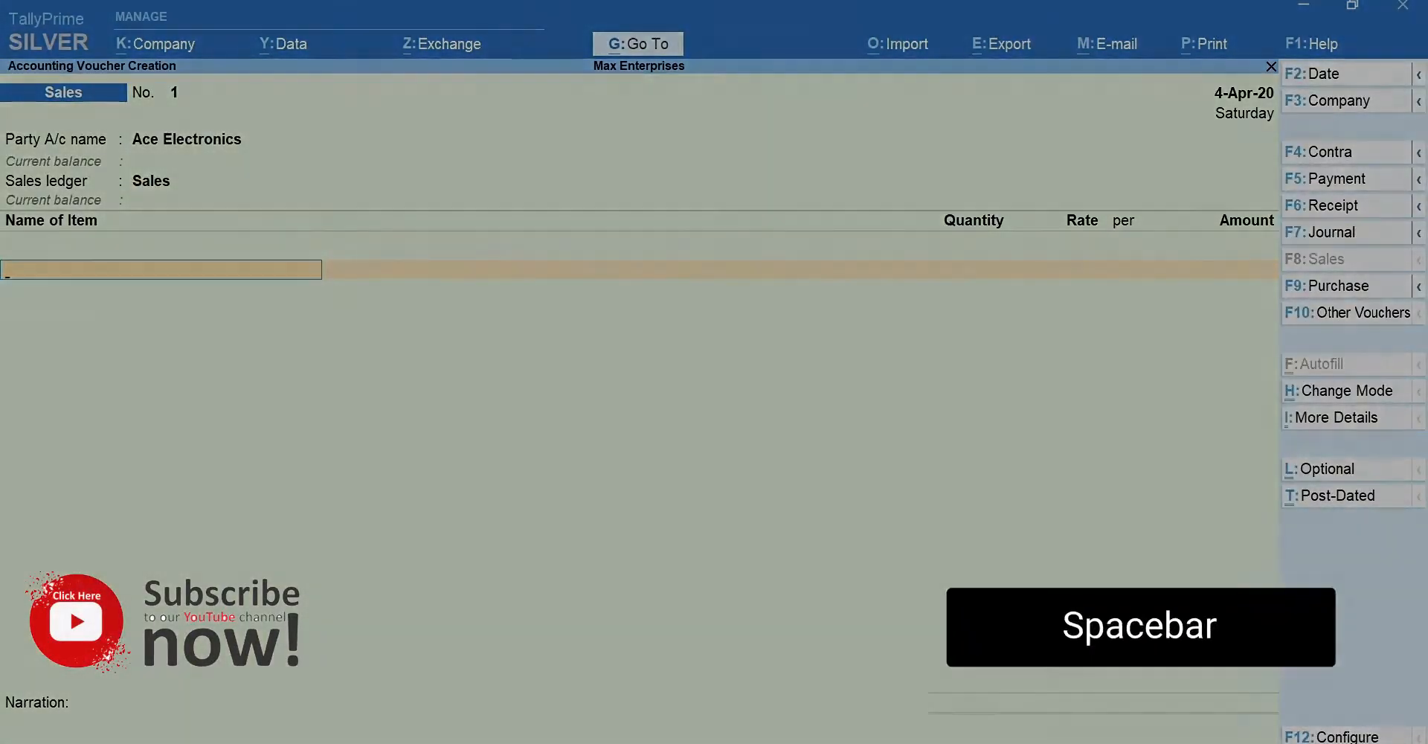
Add 5 Nos of Dell 17 inch Monitor at 8,900, totalling 44,500, and save the sales voucher.
click(162, 269)
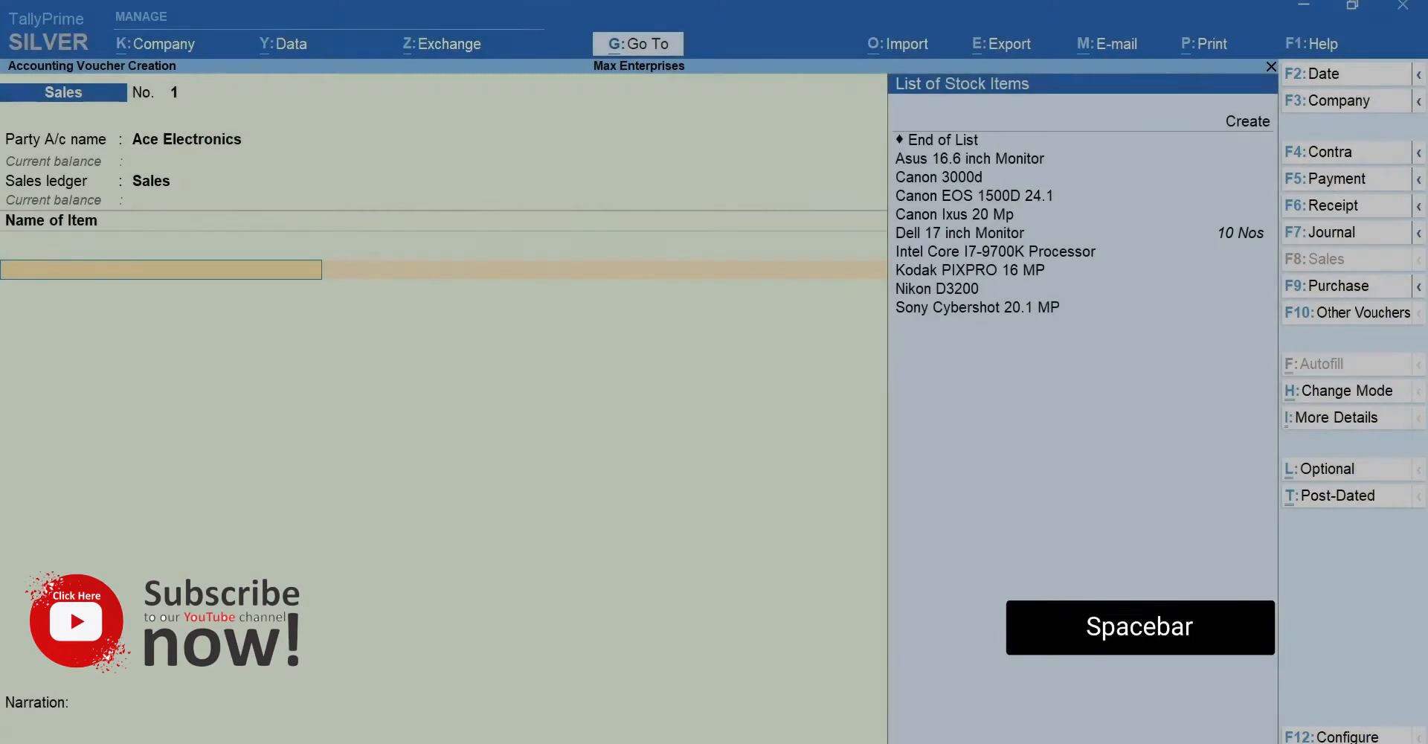
text(Del)
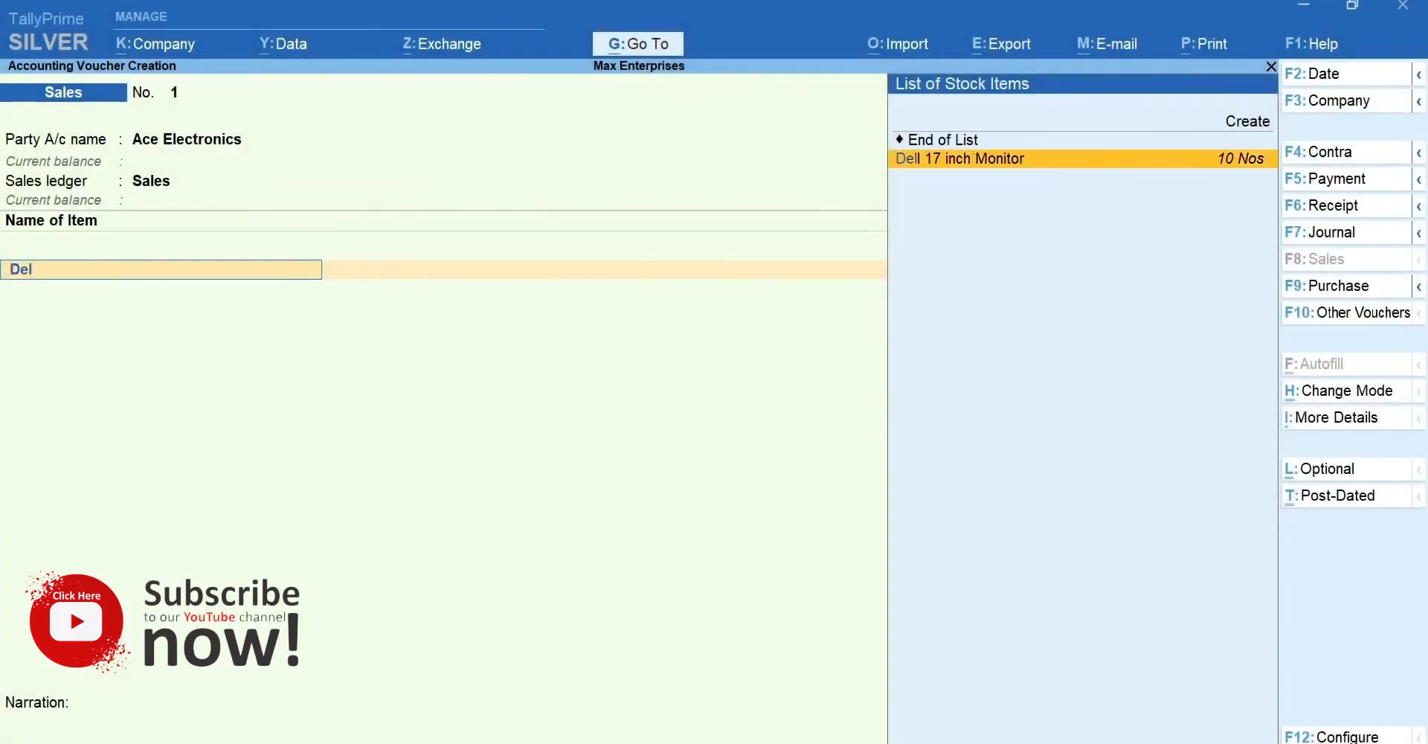
click(957, 158)
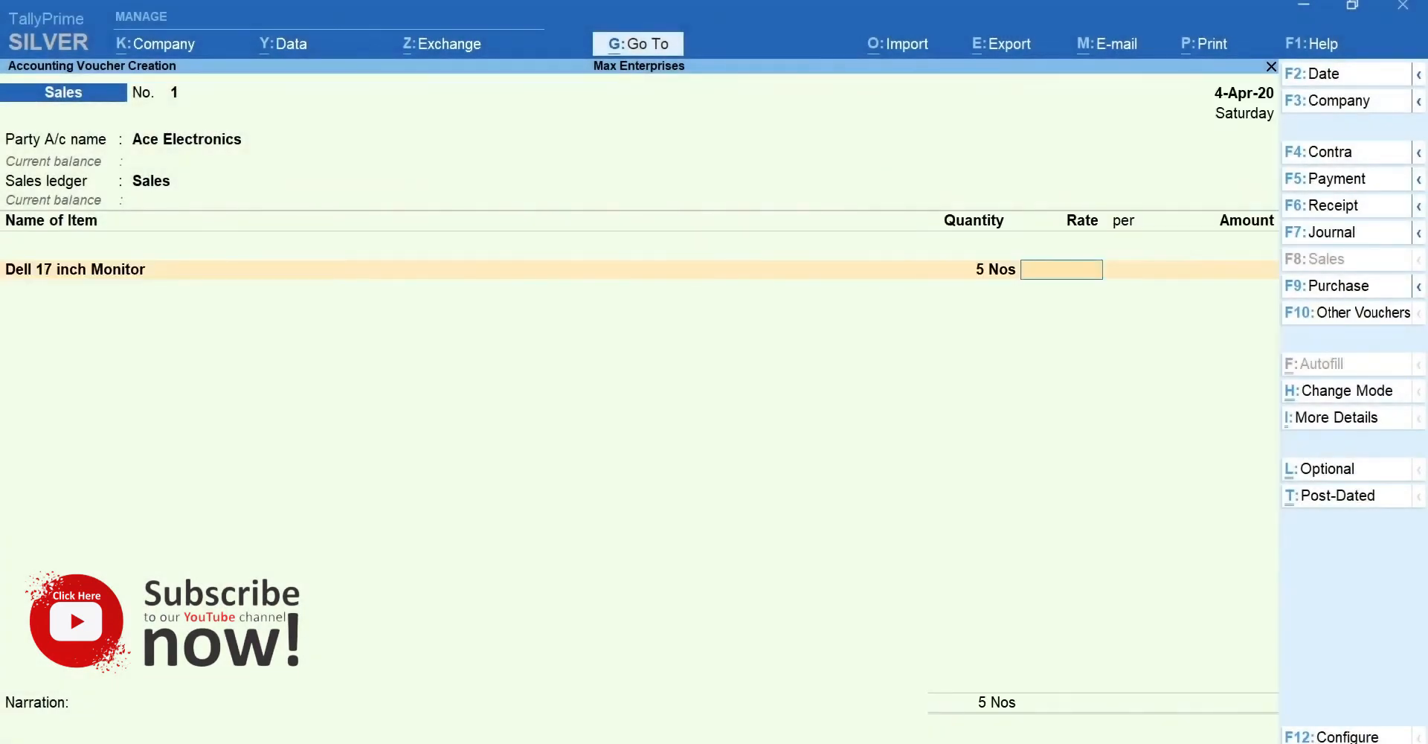
text(8900)
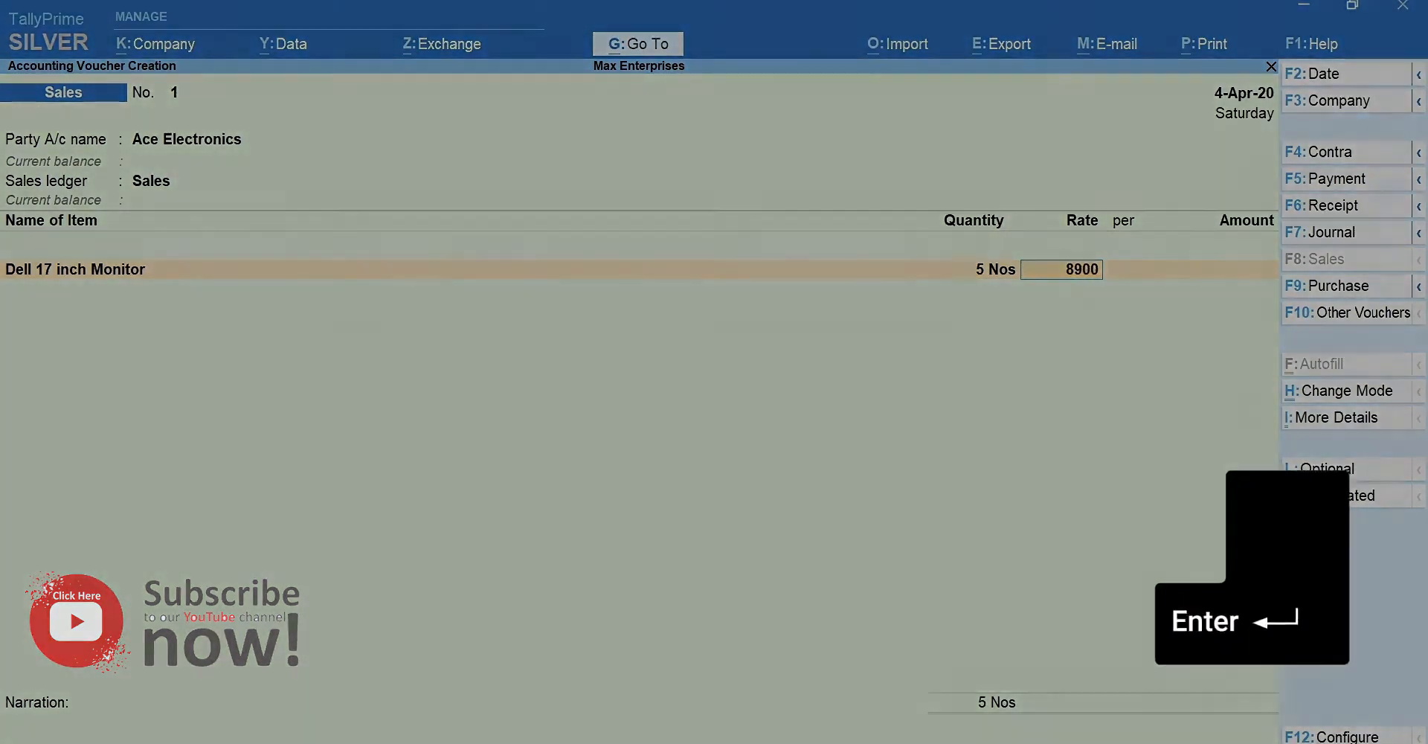
key(enter)
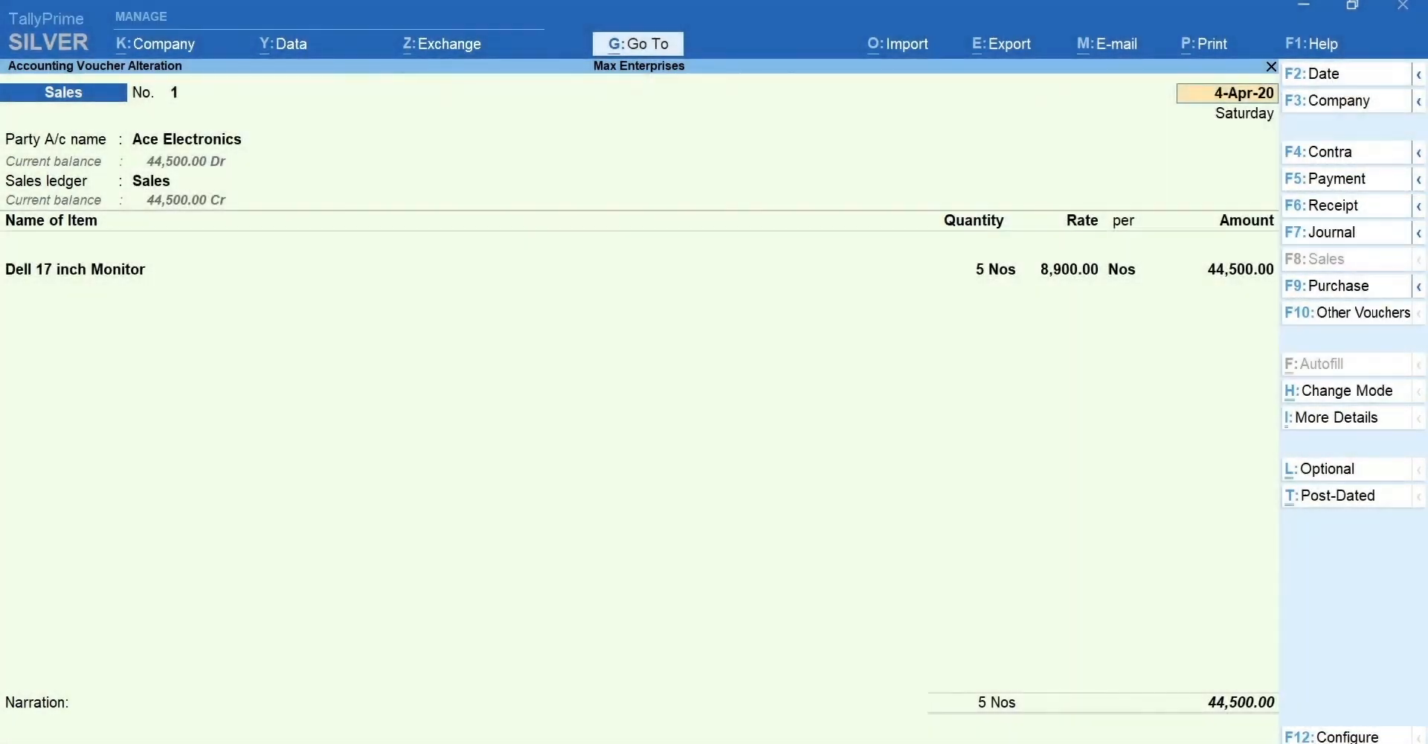
Preview the current Ace Electronics invoice via Alt+P, then return to the Print screen.
key(alt)
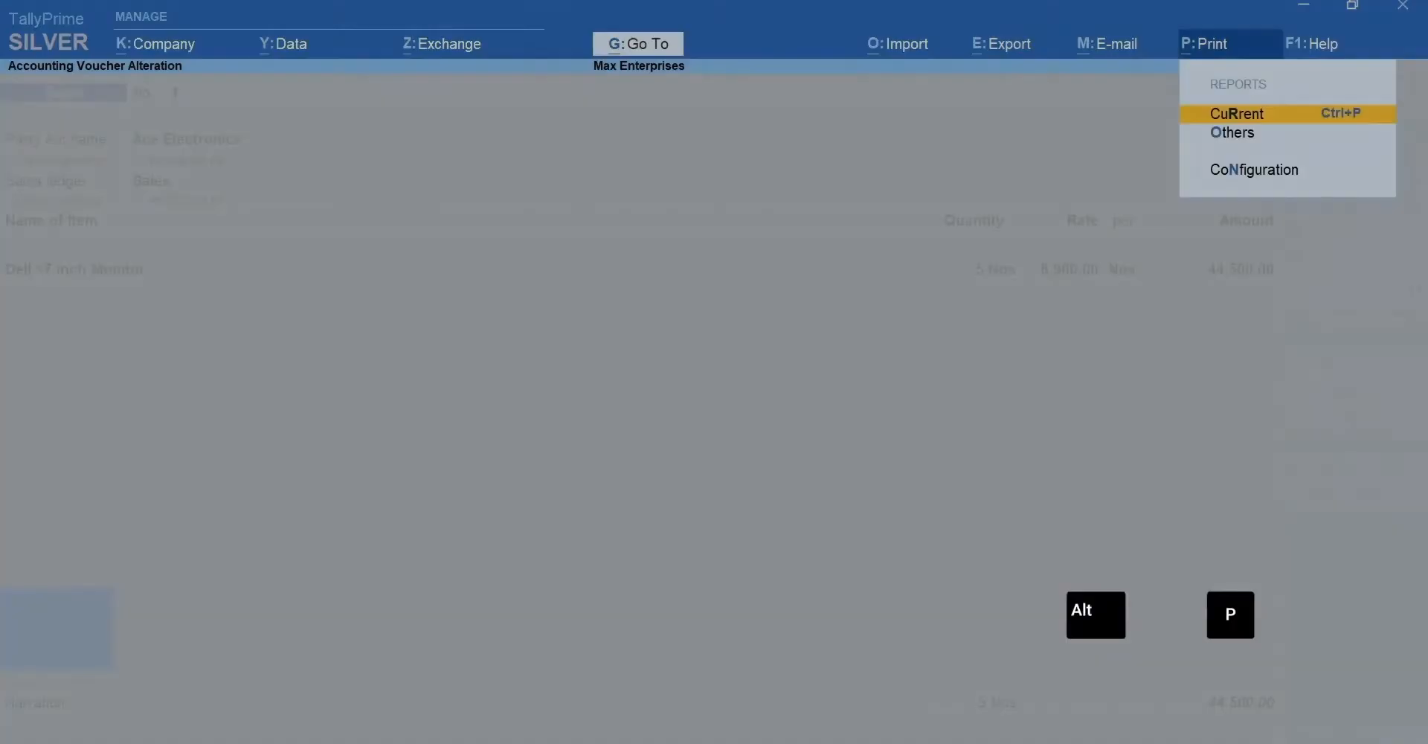
click(1236, 113)
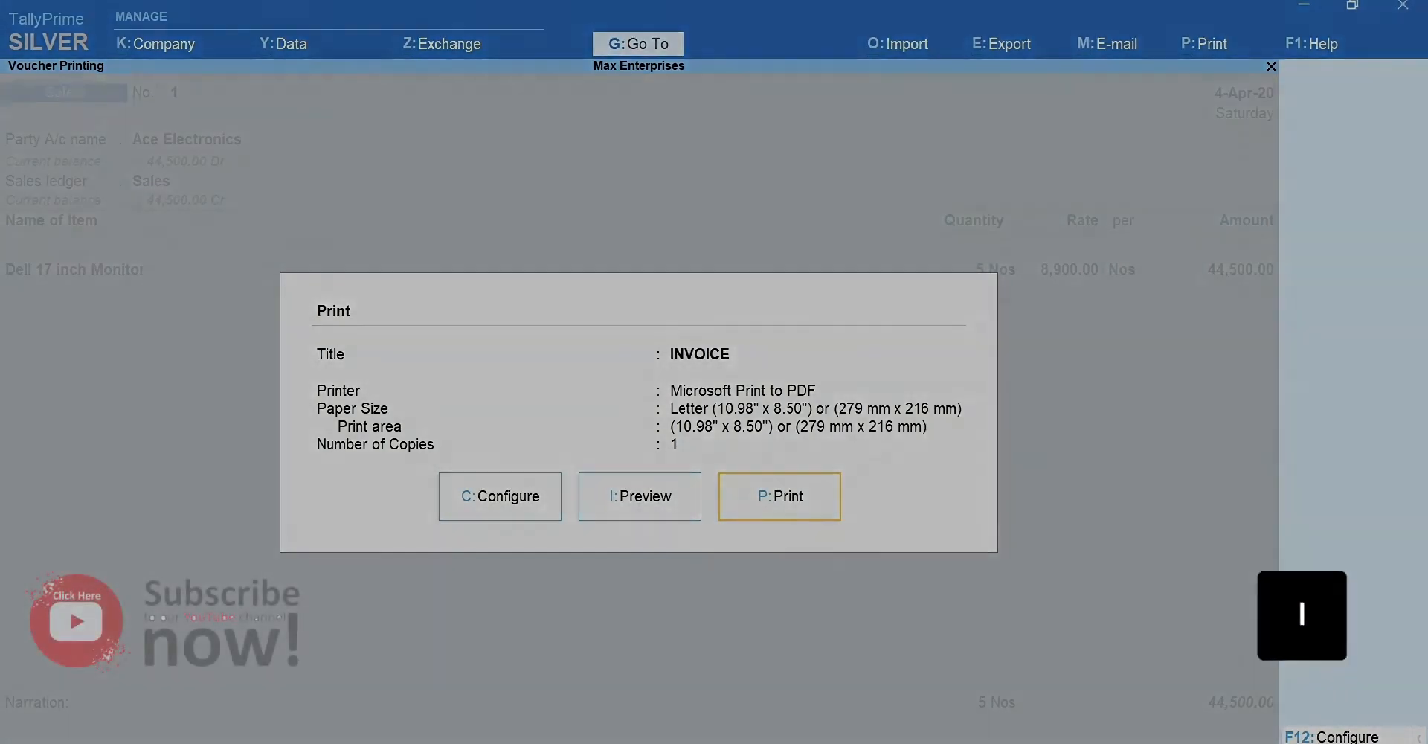
click(639, 497)
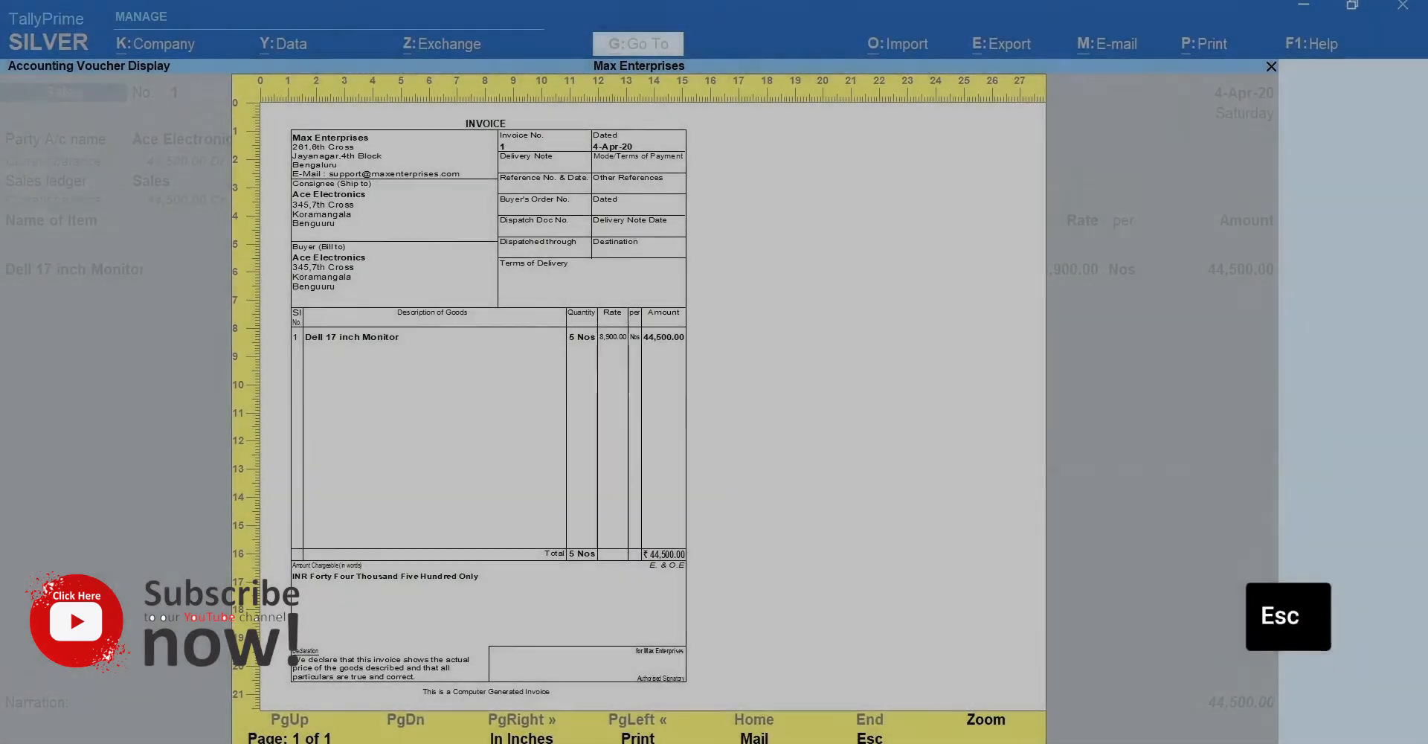
key(p)
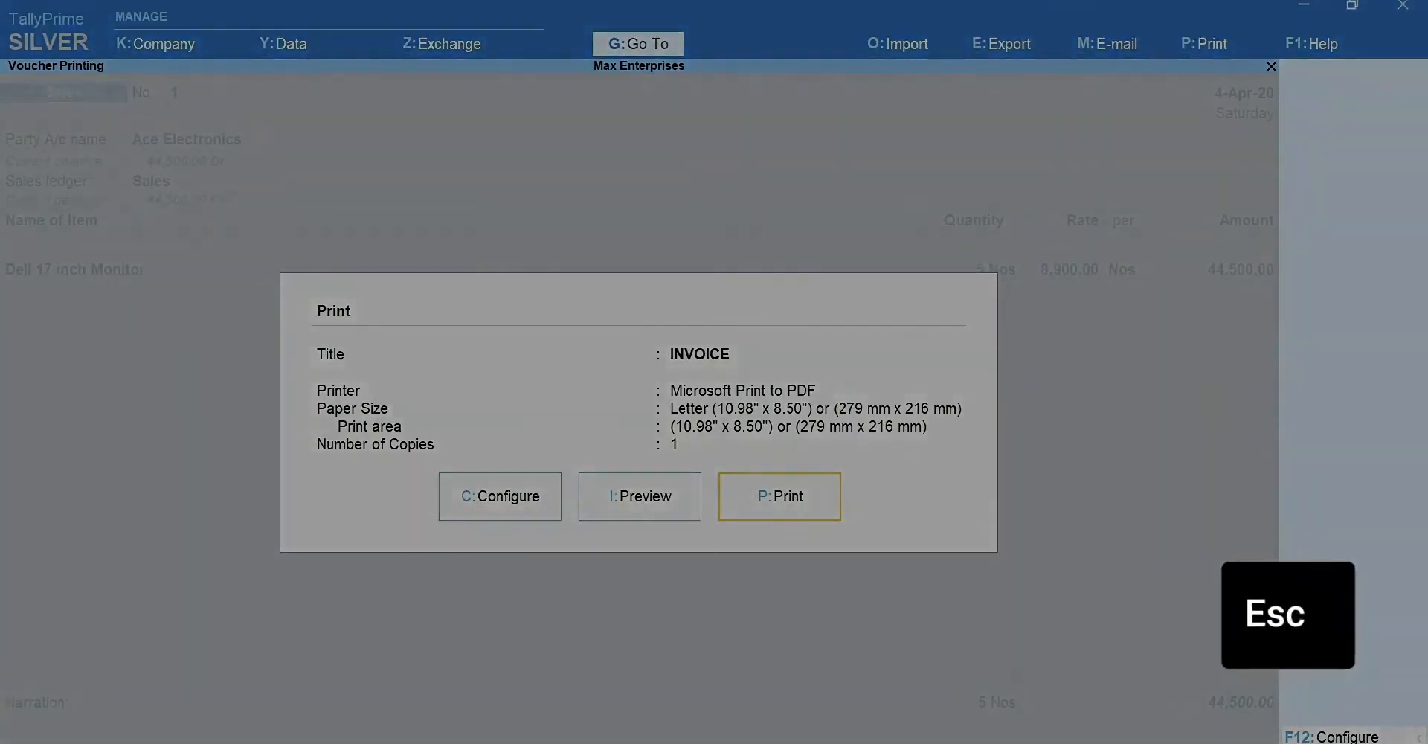
Close the print settings to return to saved Sales voucher No. 1.
key(Escape)
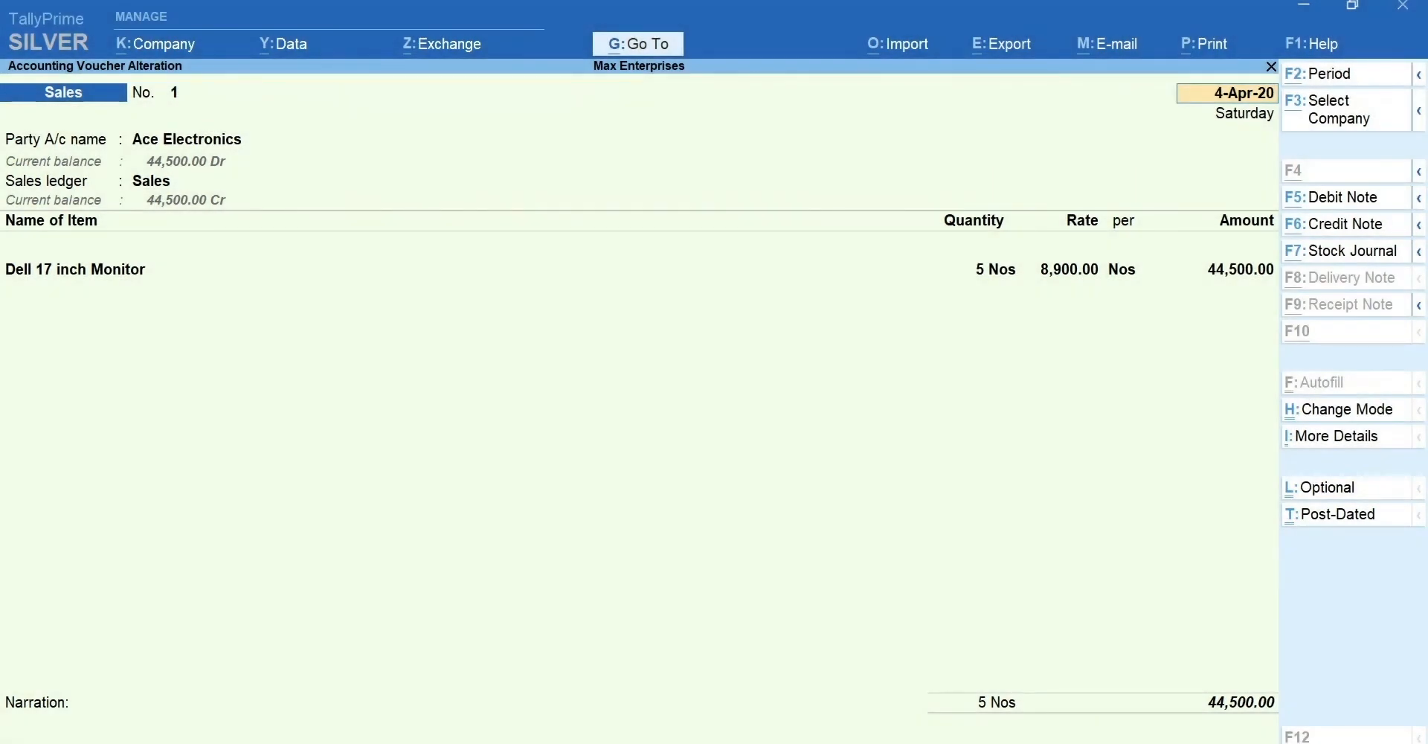
List the purchase-related voucher types (Purchase, Receipt Note, Purchase Order) from the F9 arrow.
key(F10)
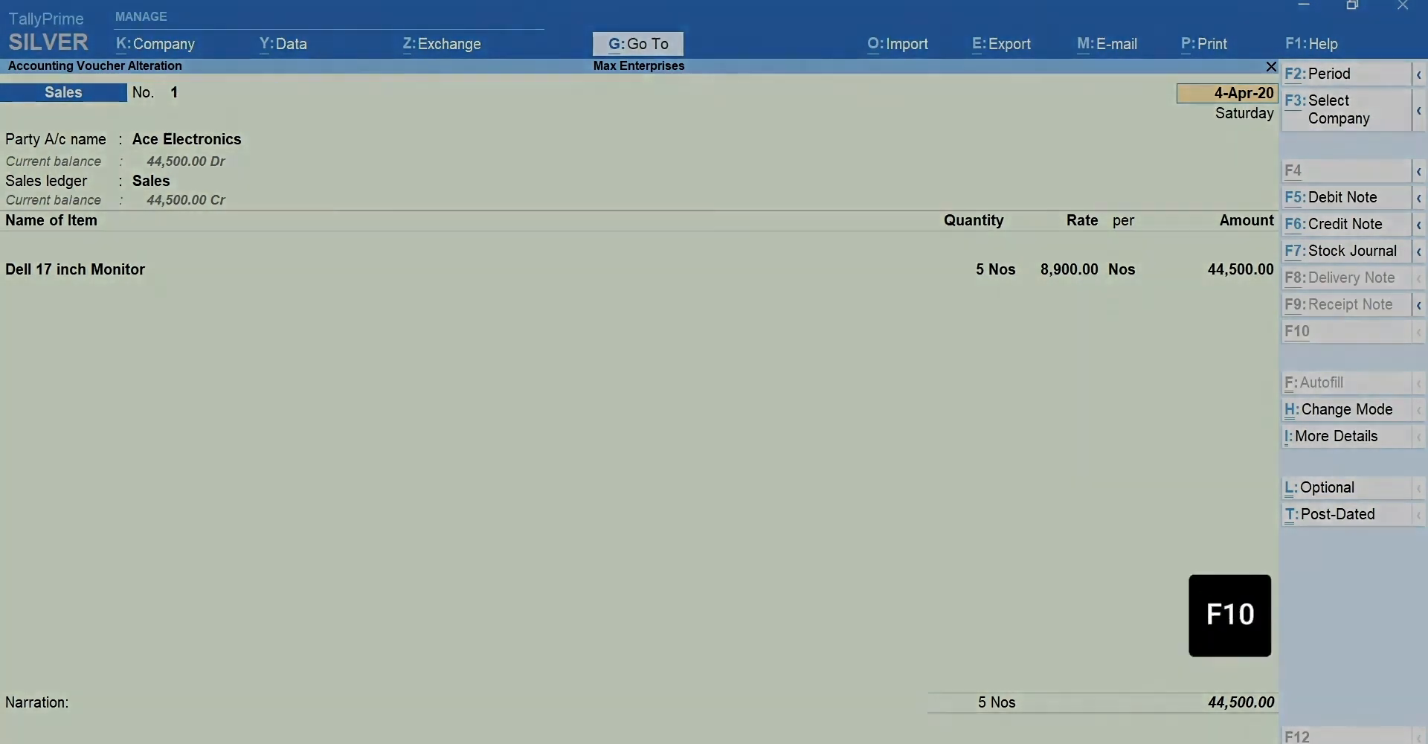
key(f10)
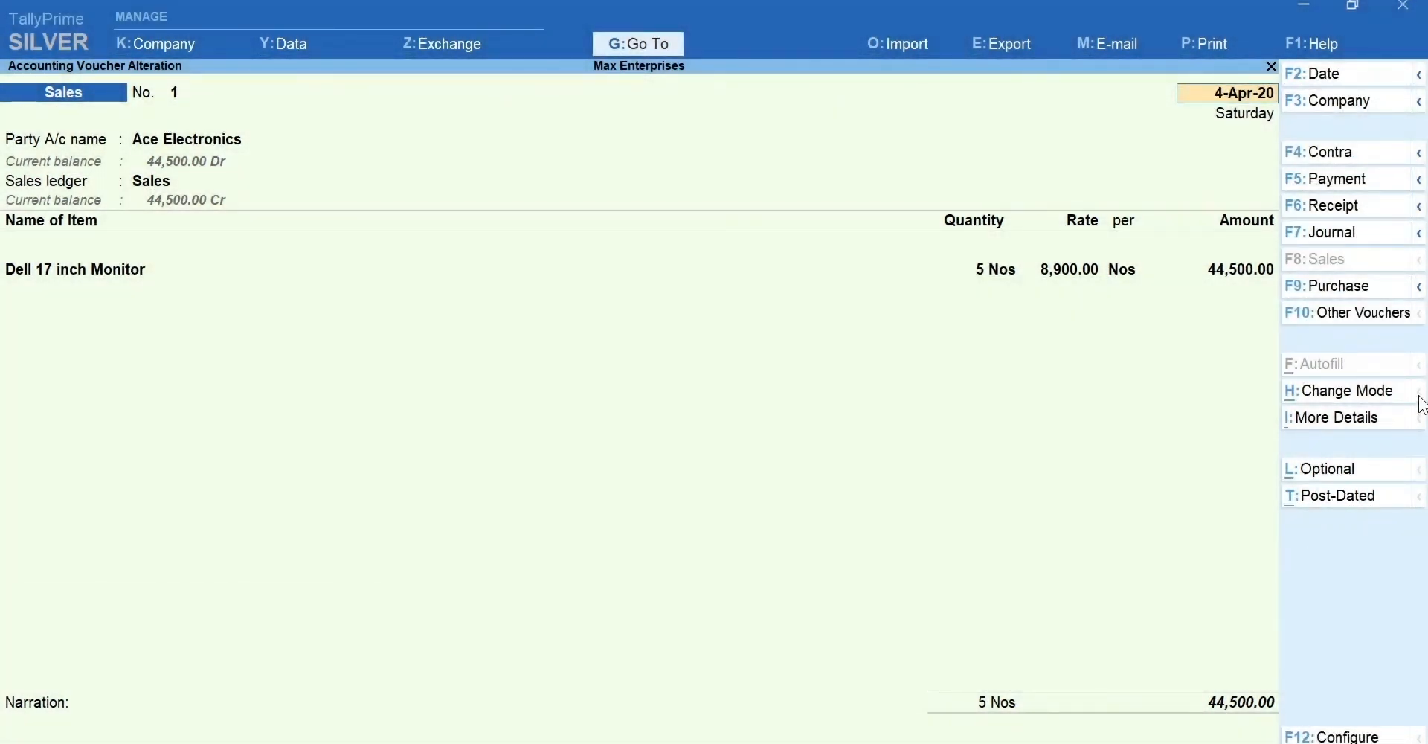
mouse_move(1416, 301)
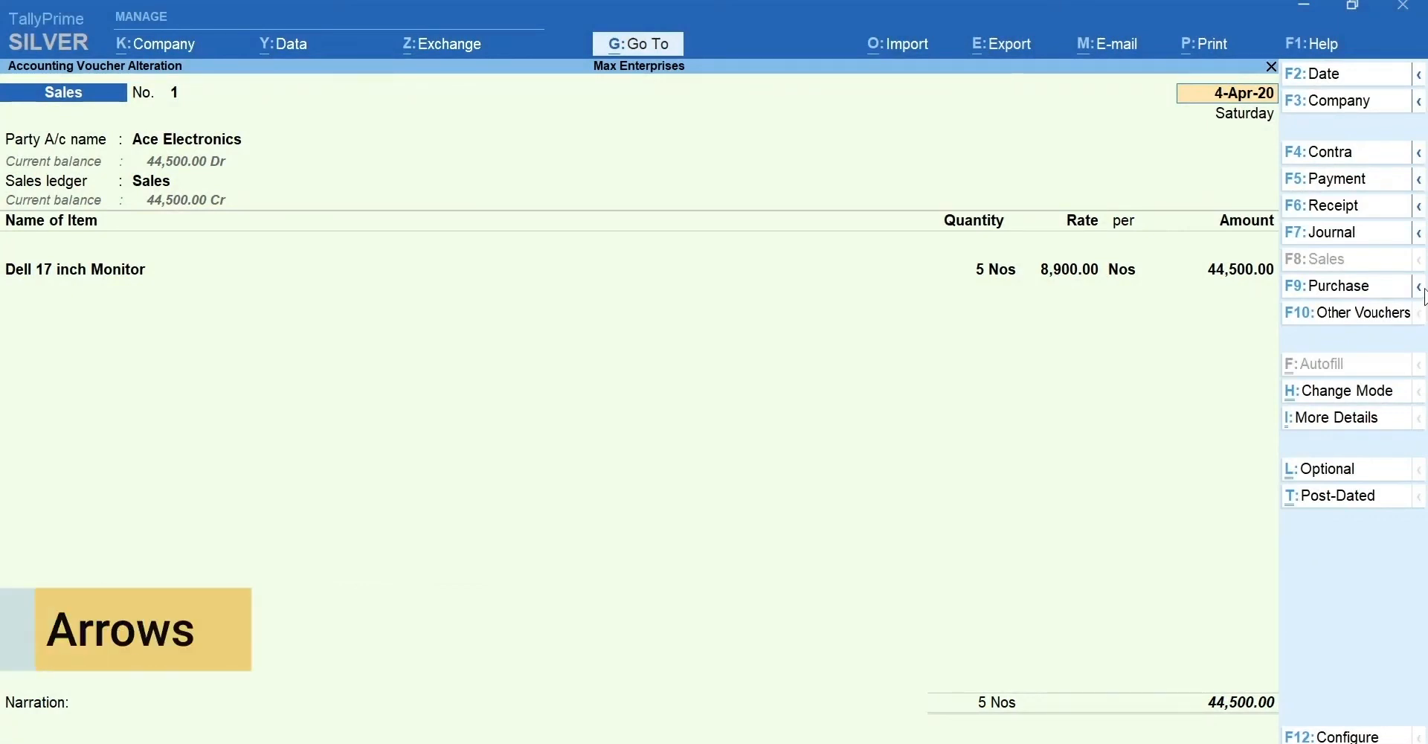
click(1336, 285)
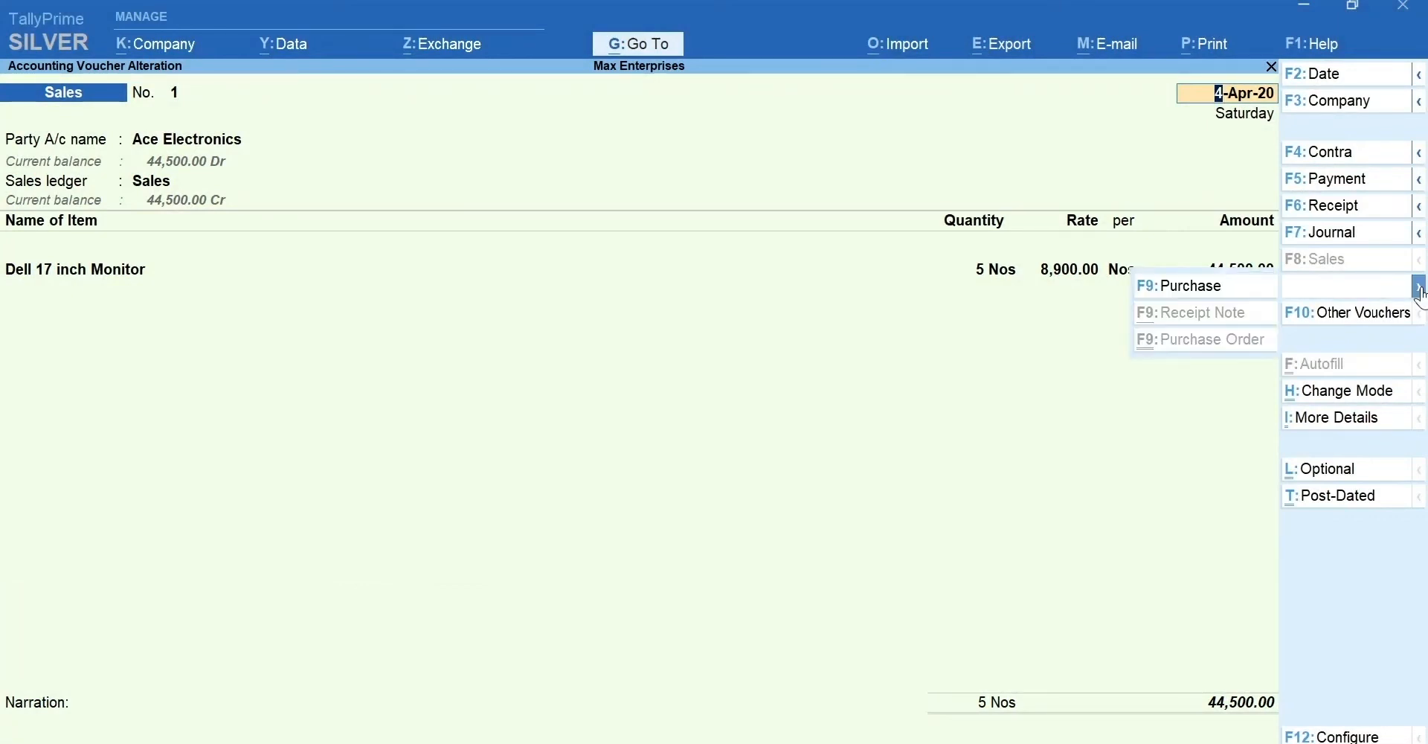